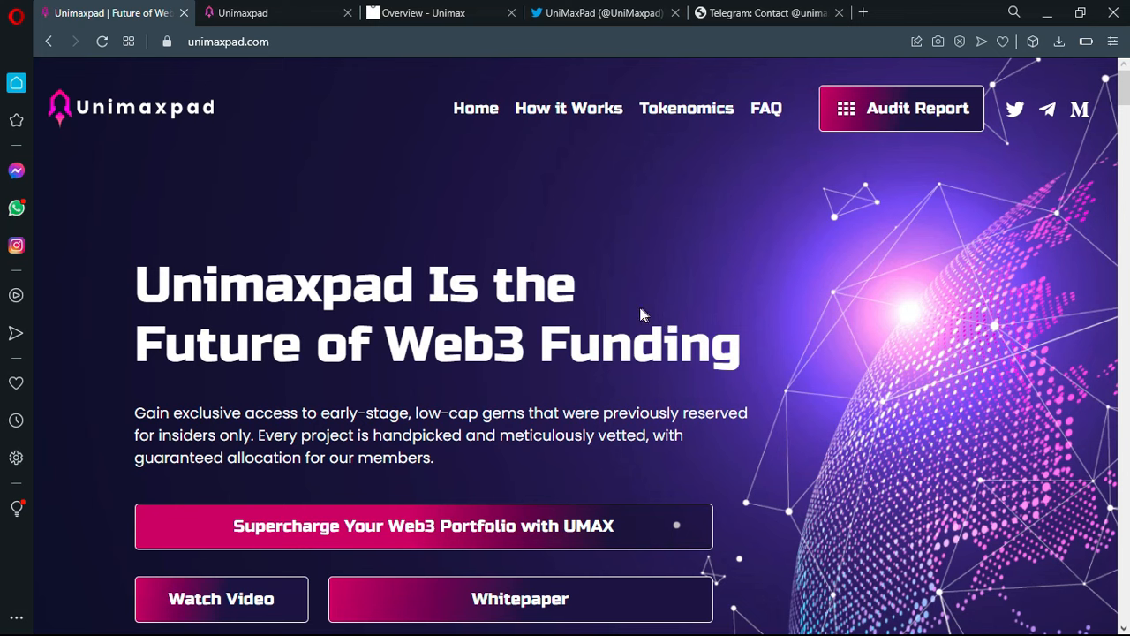
mouse_move(530, 163)
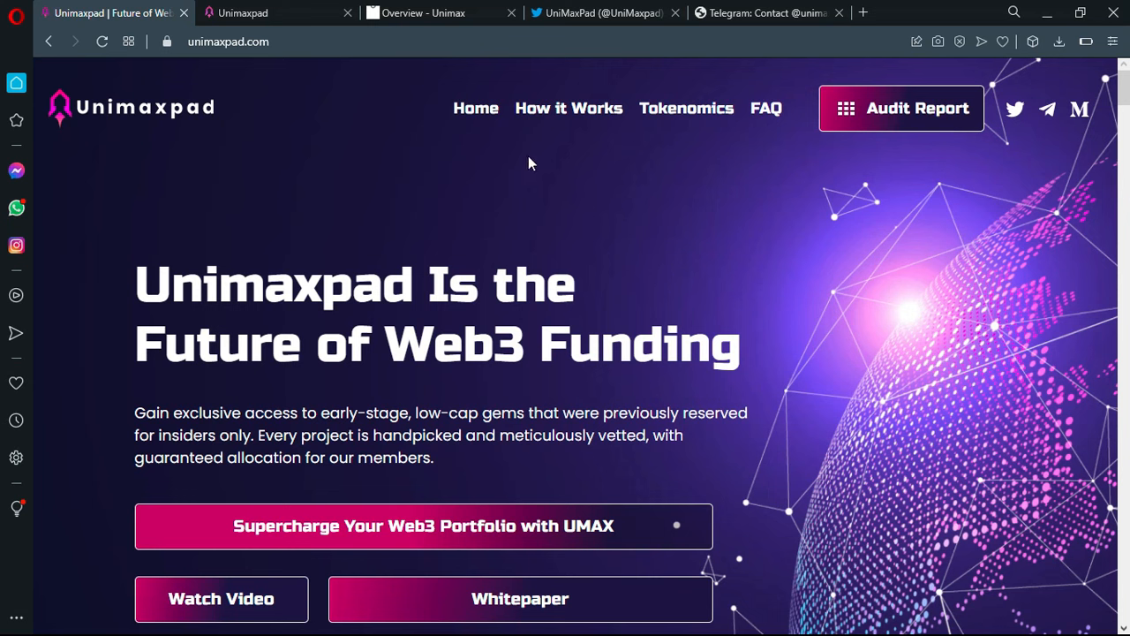
mouse_move(637, 108)
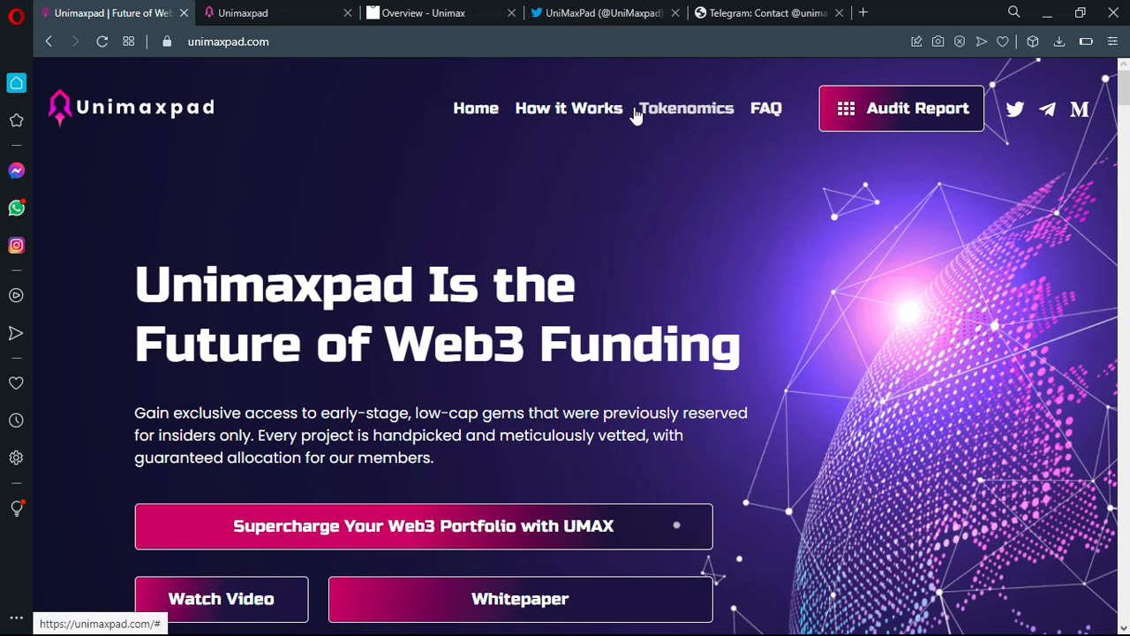
mouse_move(736, 123)
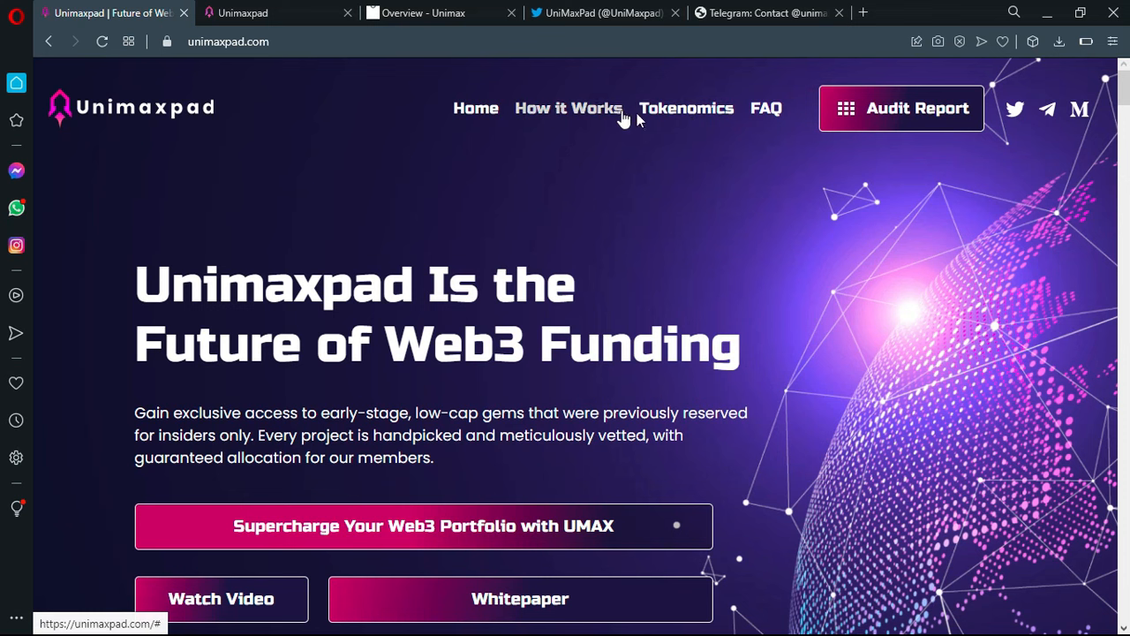
mouse_move(706, 203)
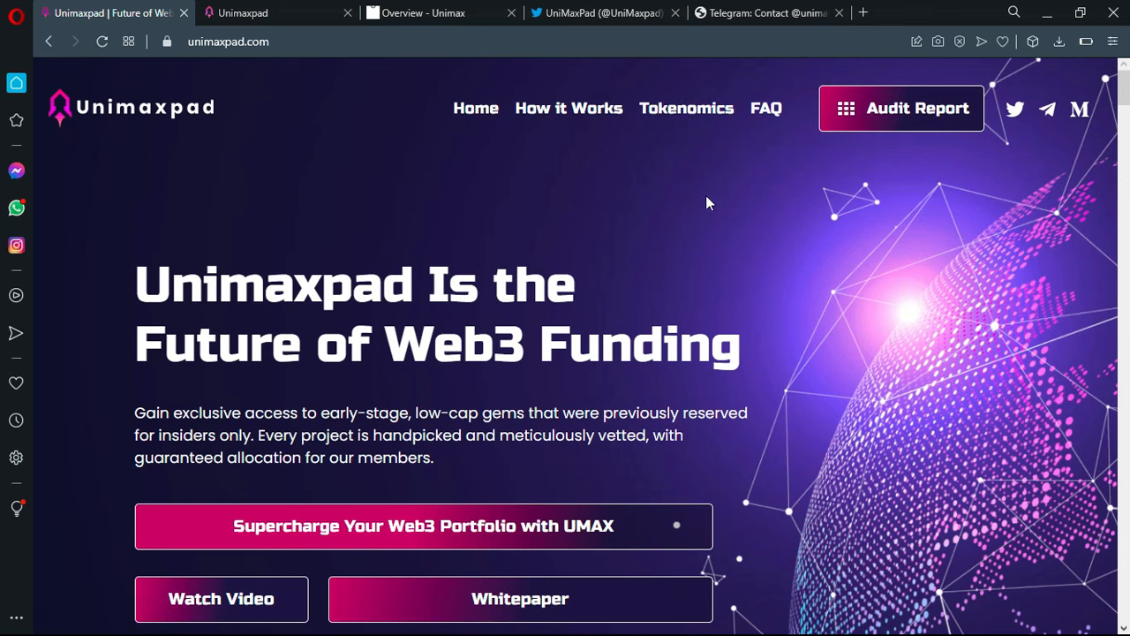
mouse_move(761, 194)
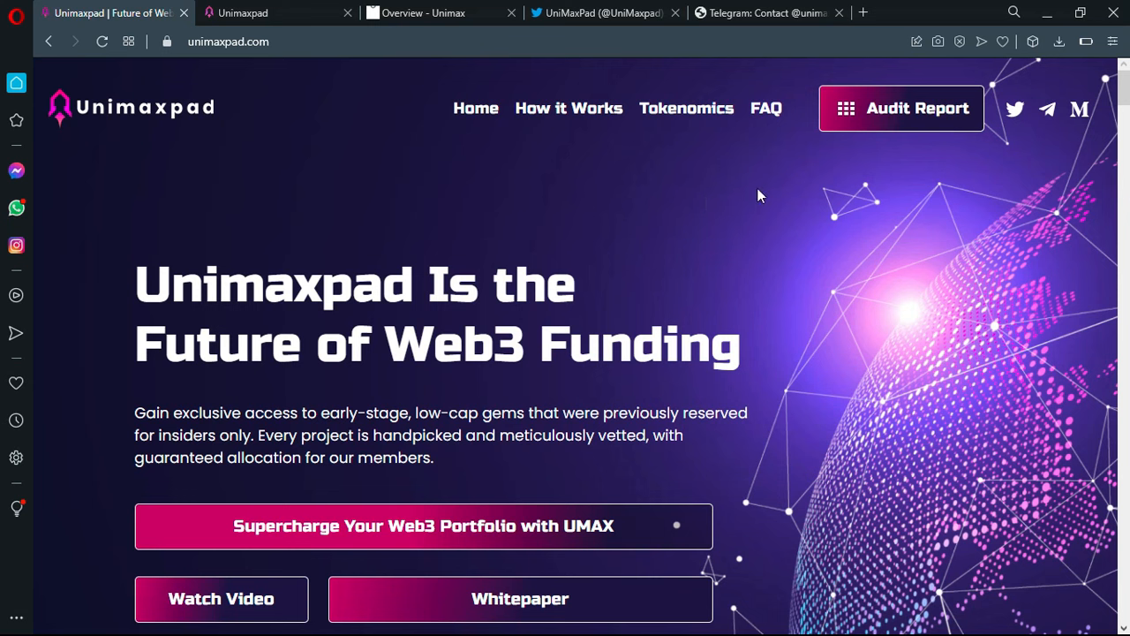
mouse_move(574, 134)
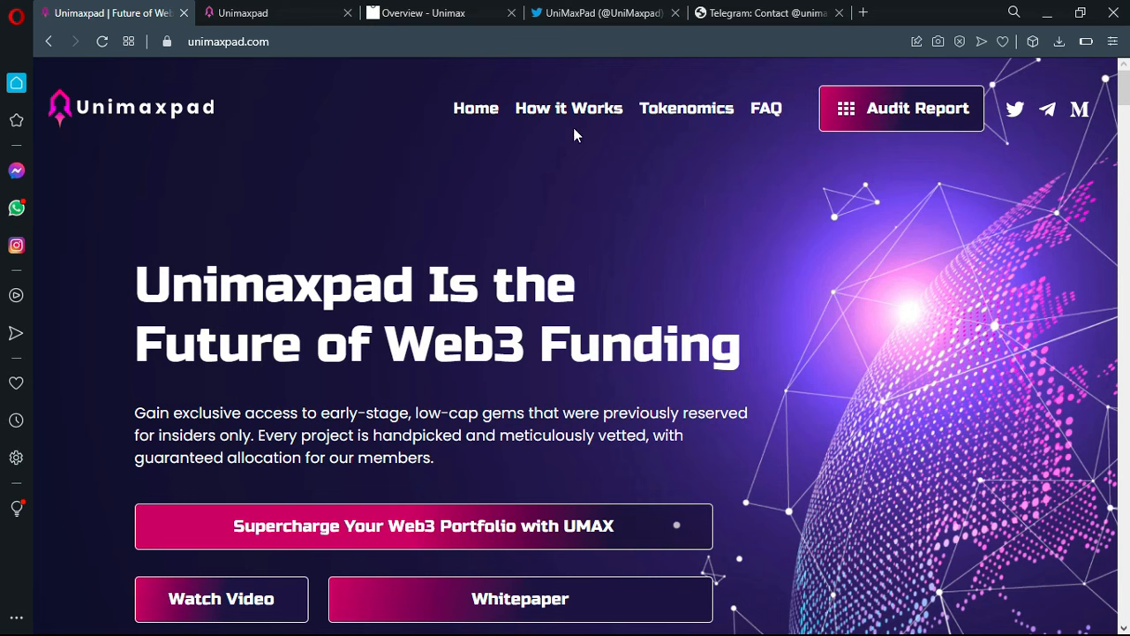
mouse_move(900, 177)
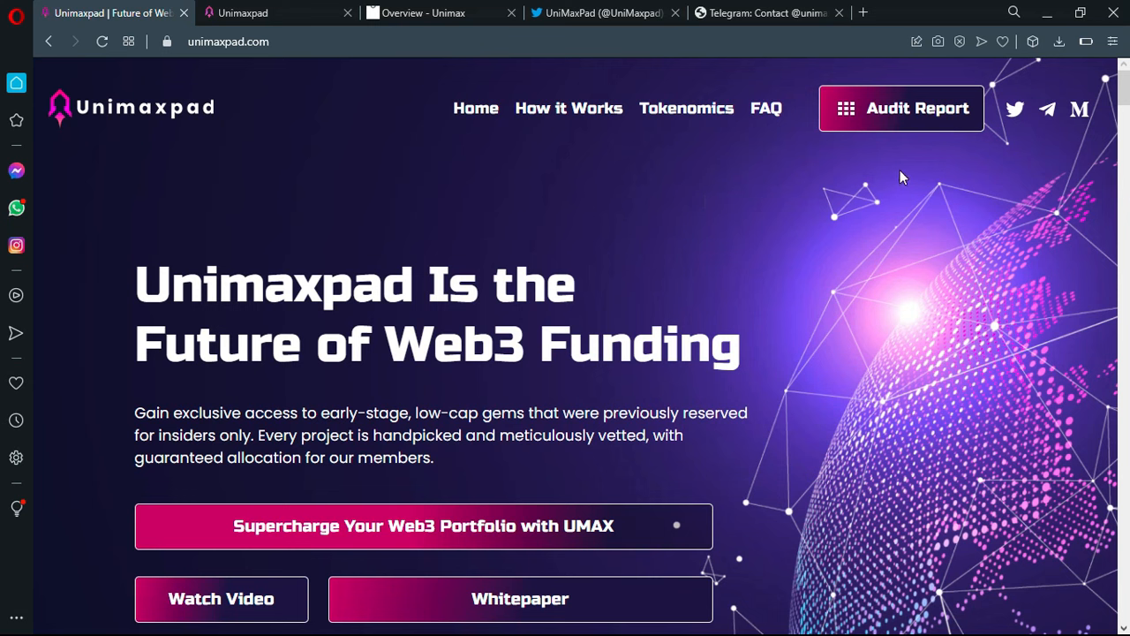
mouse_move(1000, 327)
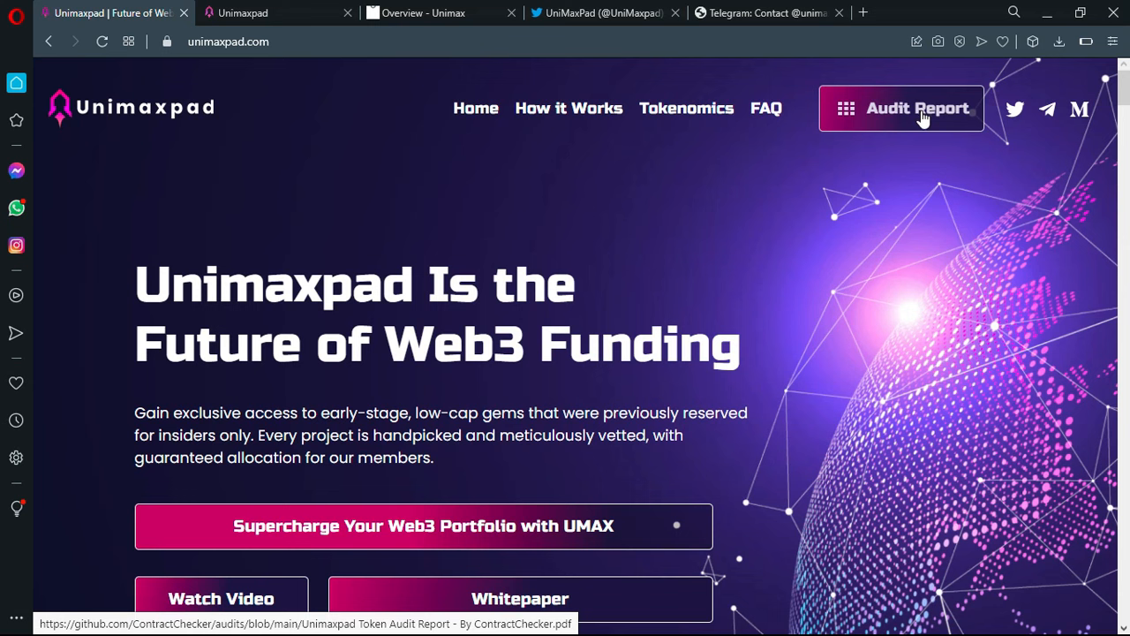
mouse_move(918, 113)
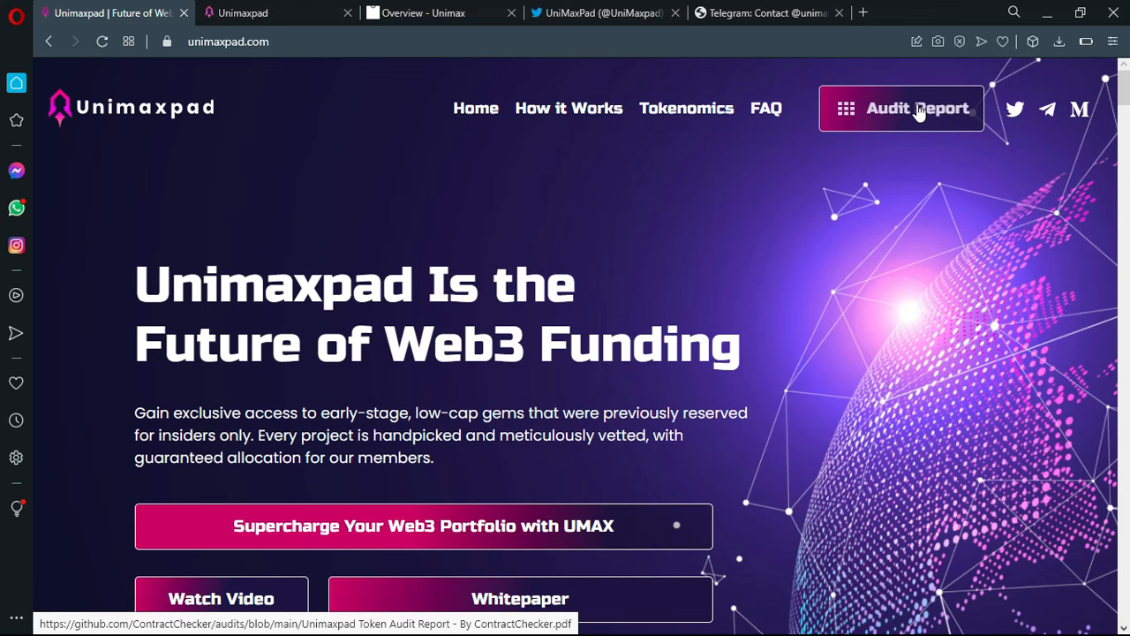
mouse_move(1028, 119)
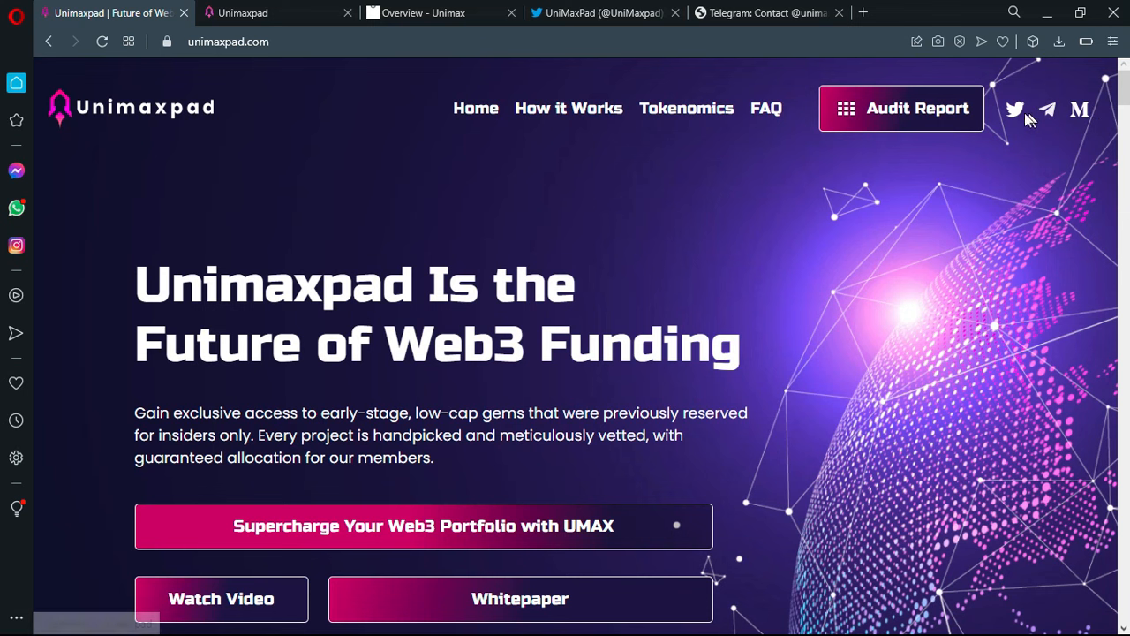
mouse_move(1081, 119)
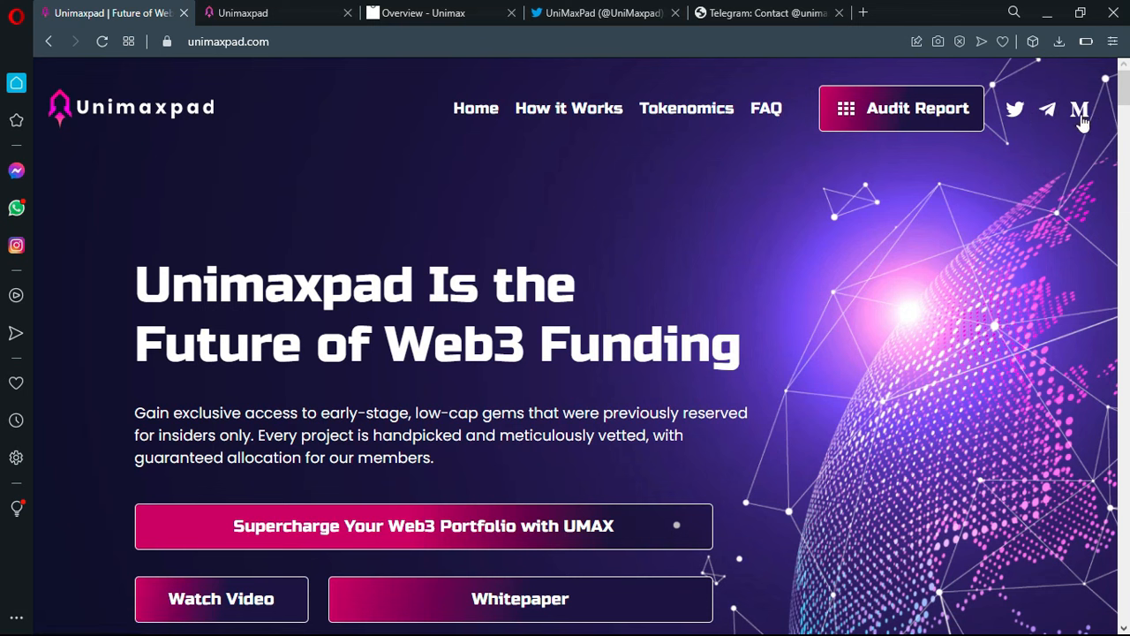
mouse_move(1079, 108)
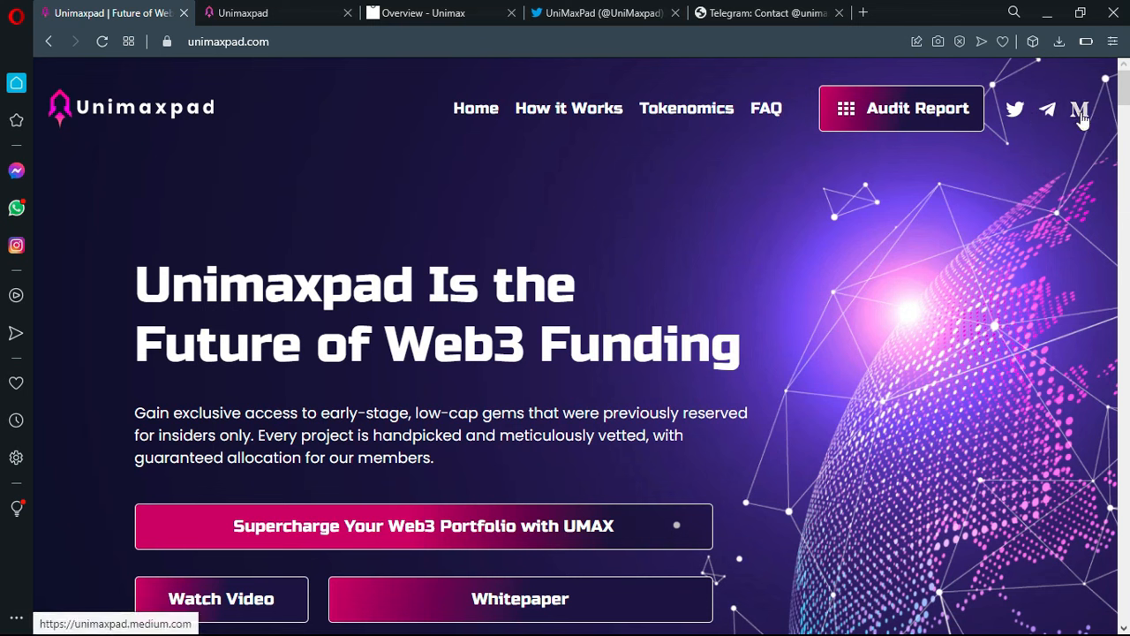
mouse_move(847, 233)
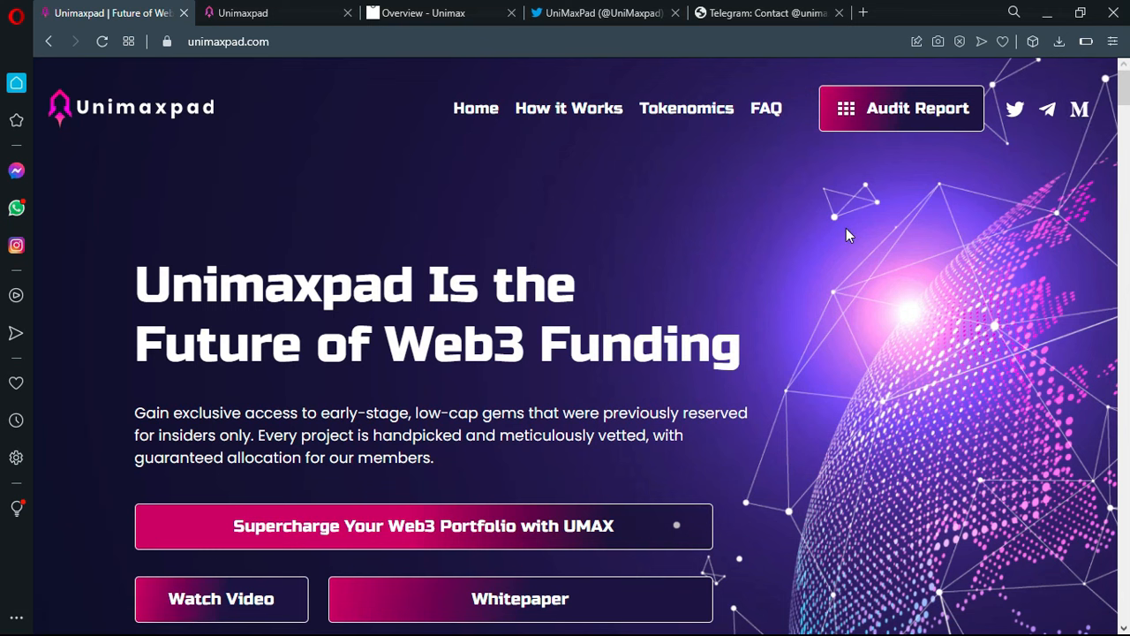
- Scroll down to the perks cards: Exclusive Deals, Early Entries, Handpicked Projects, Guaranteed Allocation
scroll("down", 3)
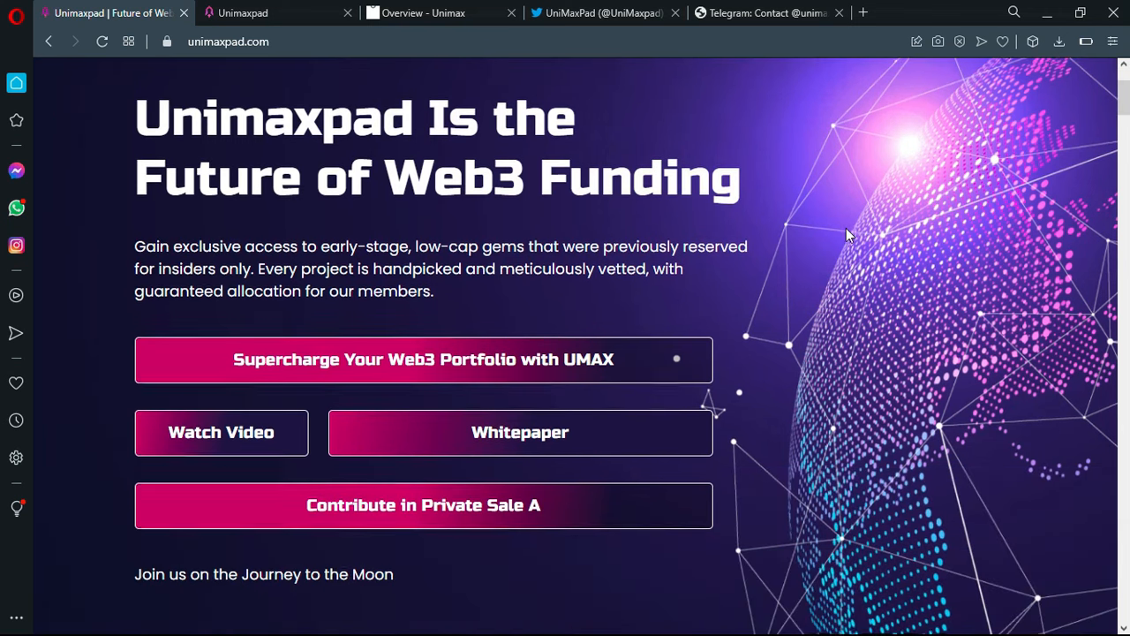
scroll("down", 3)
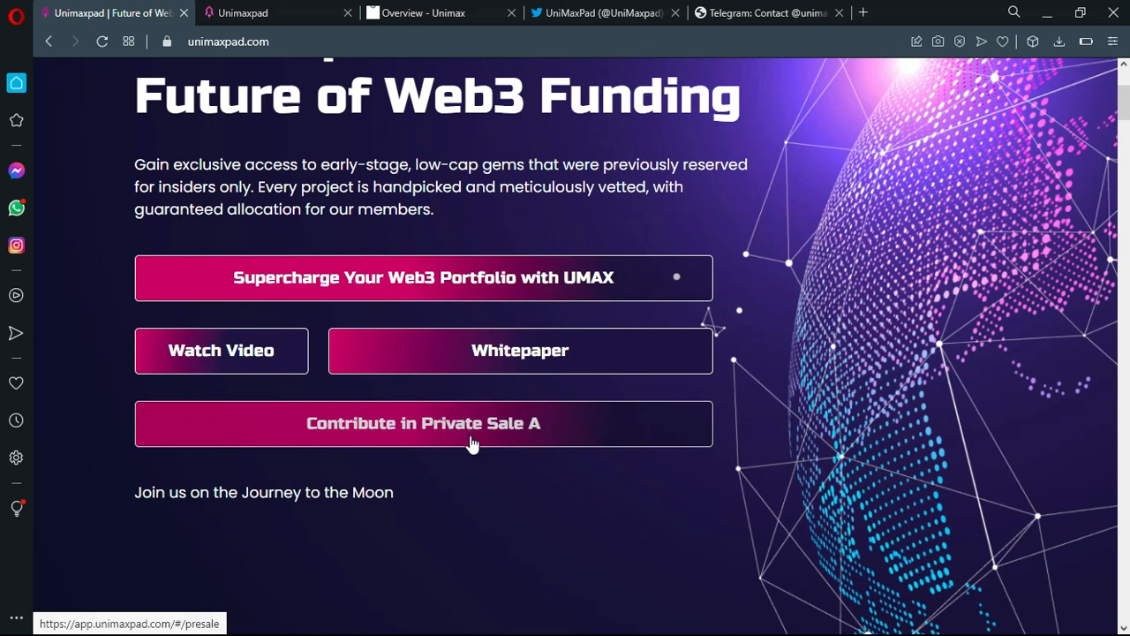
scroll("down", 3)
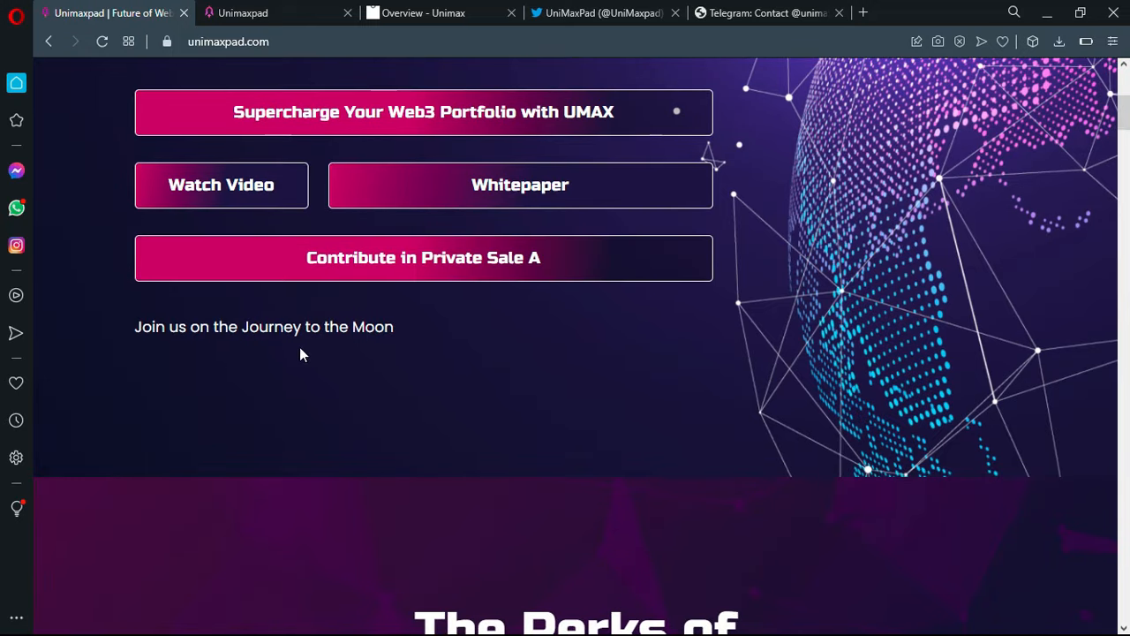
scroll("down", 3)
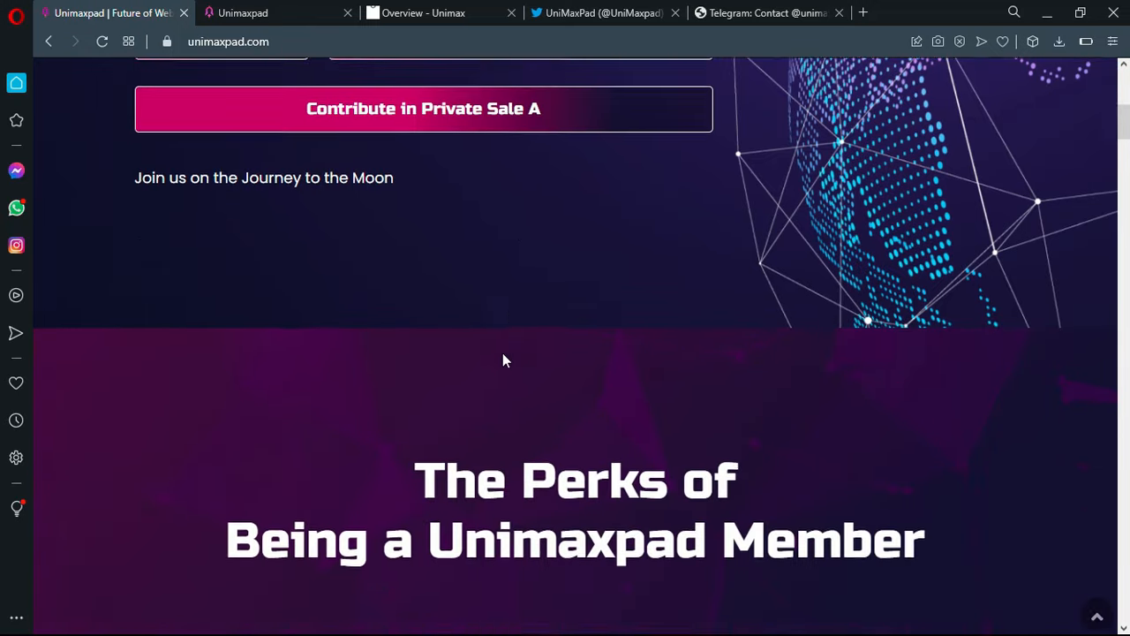
scroll("down", 3)
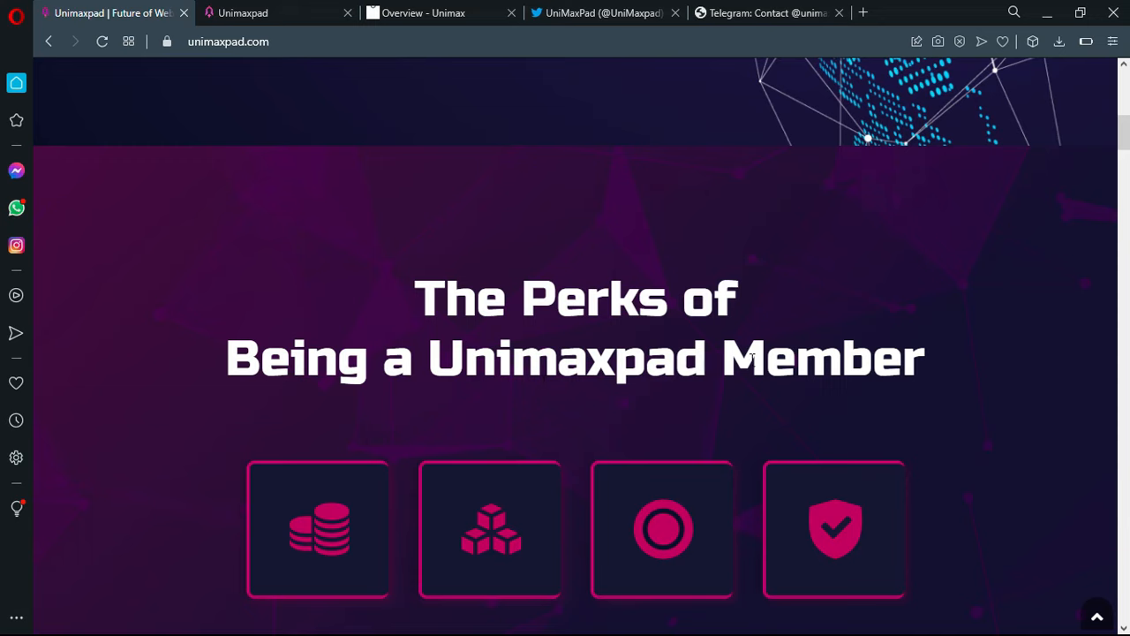
scroll("down", 3)
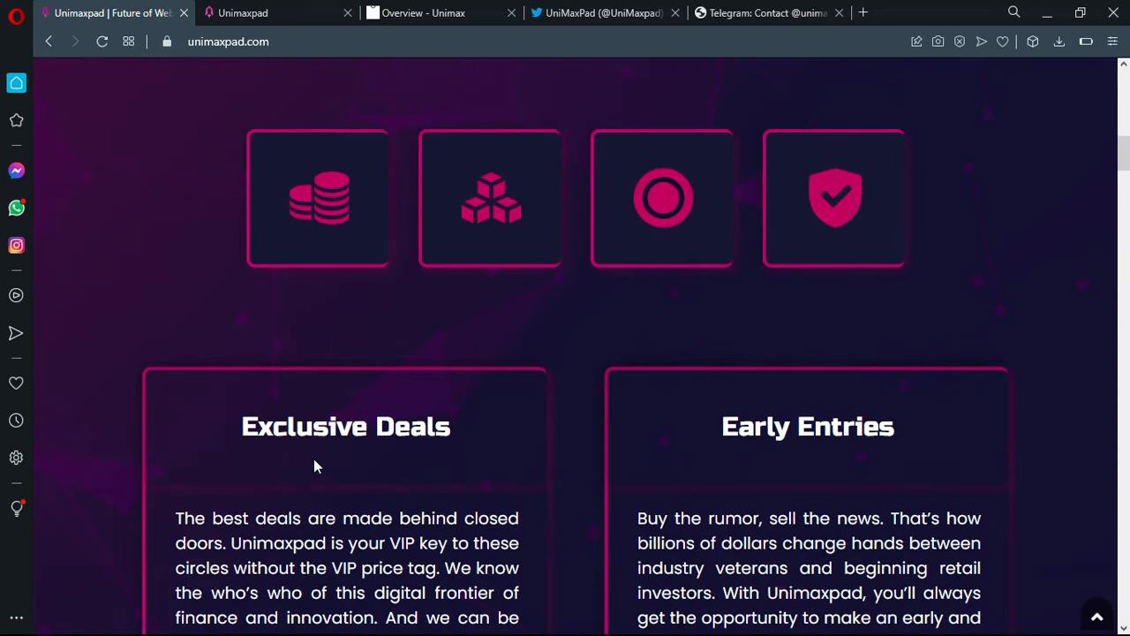
scroll("down", 3)
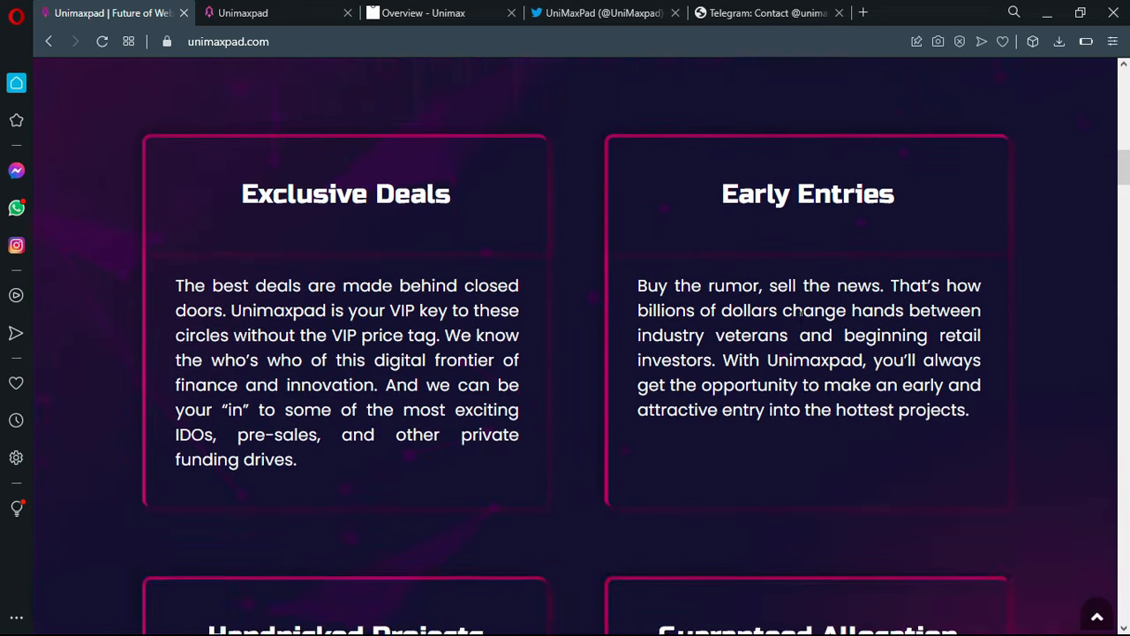
scroll("down", 3)
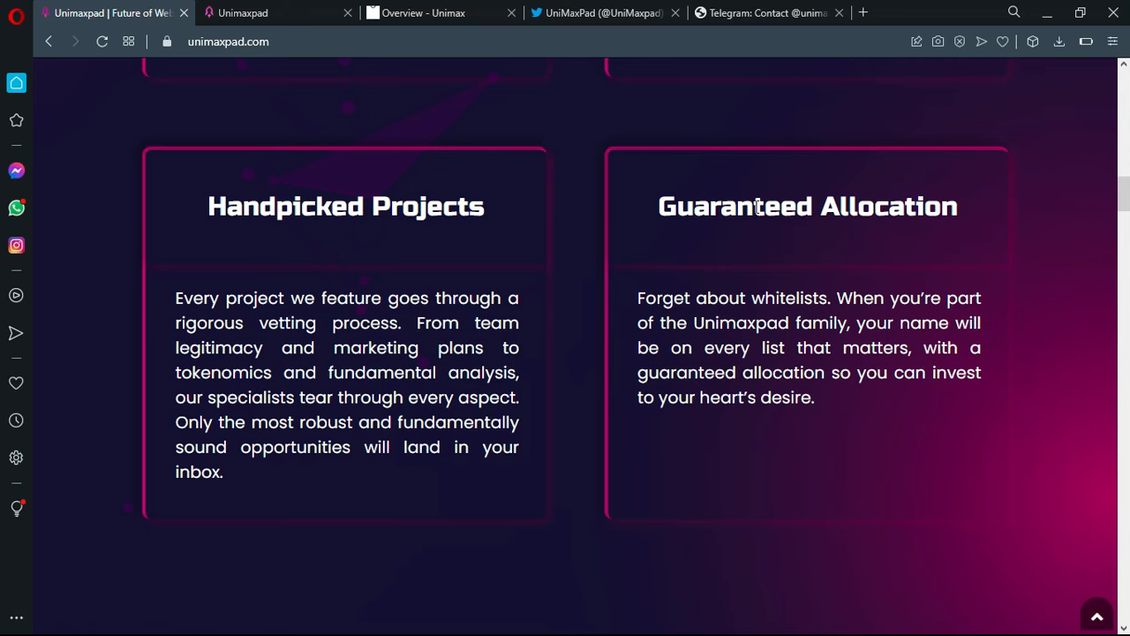
mouse_move(605, 333)
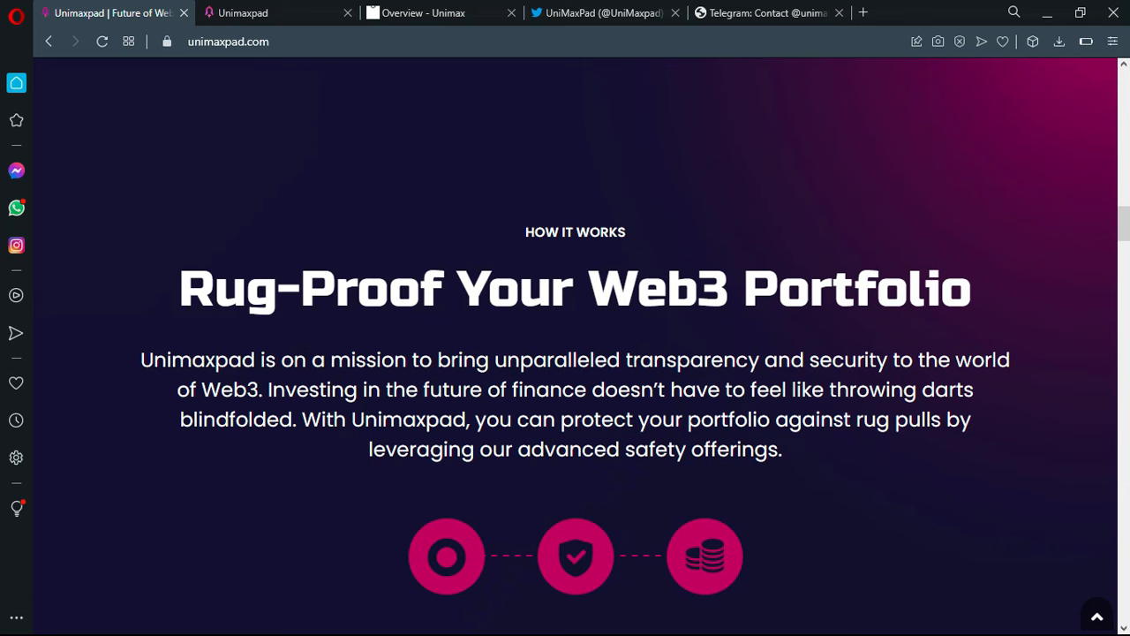
- Review the Private KYC, Expert Teardowns and Locked Liquidity cards, reaching the Buy UMAX Tokens step
scroll("down", 3)
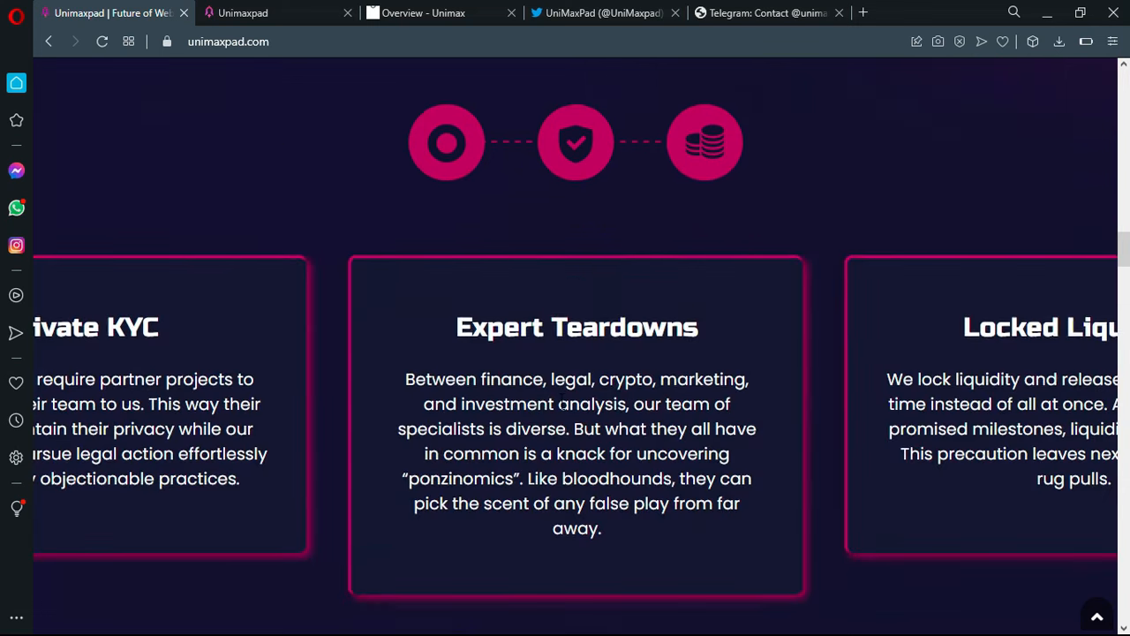
scroll("up", 3)
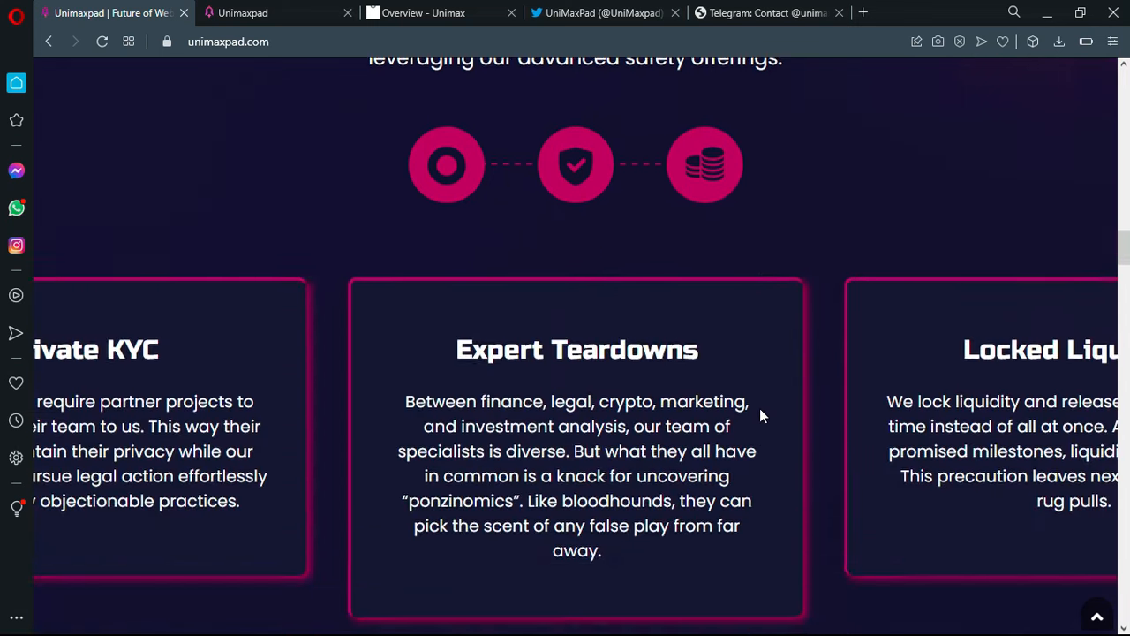
scroll("up", 3)
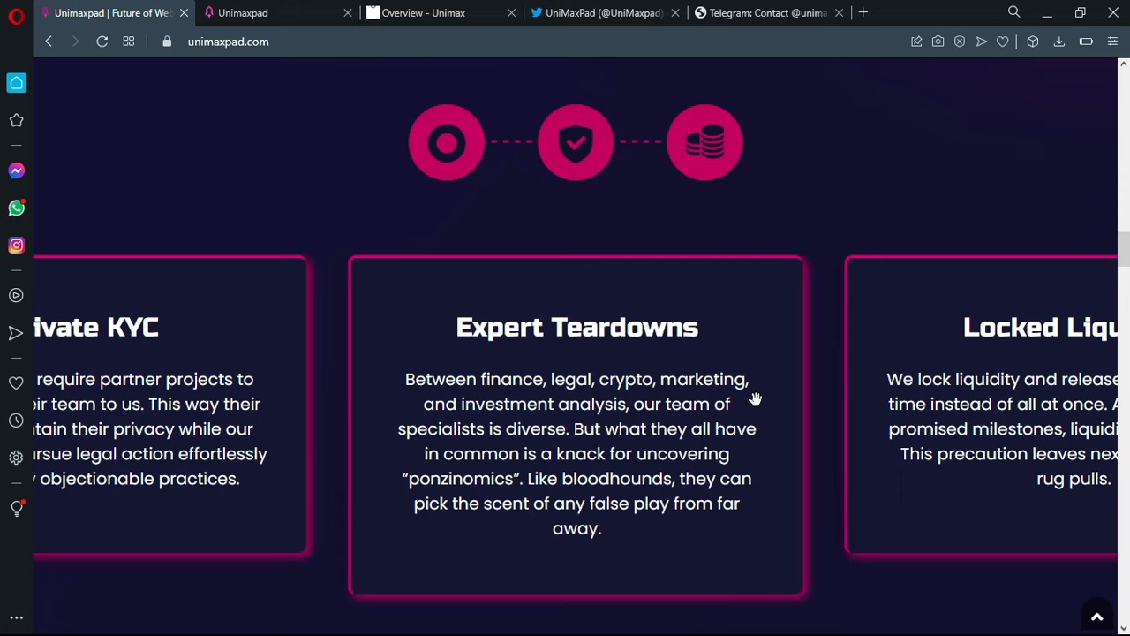
mouse_move(788, 221)
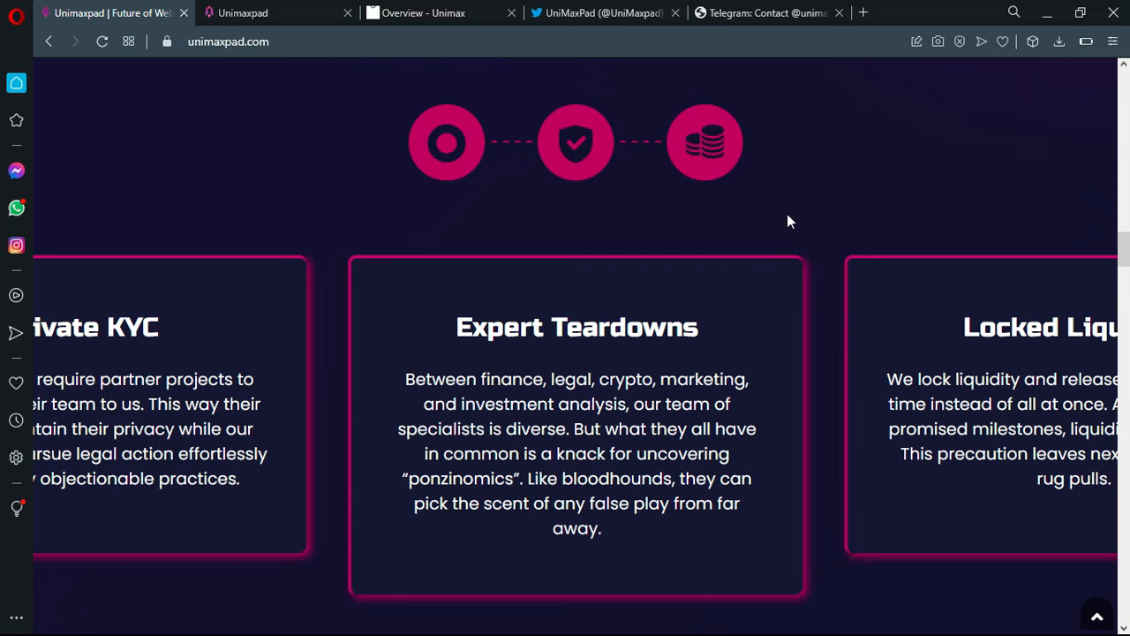
mouse_move(795, 220)
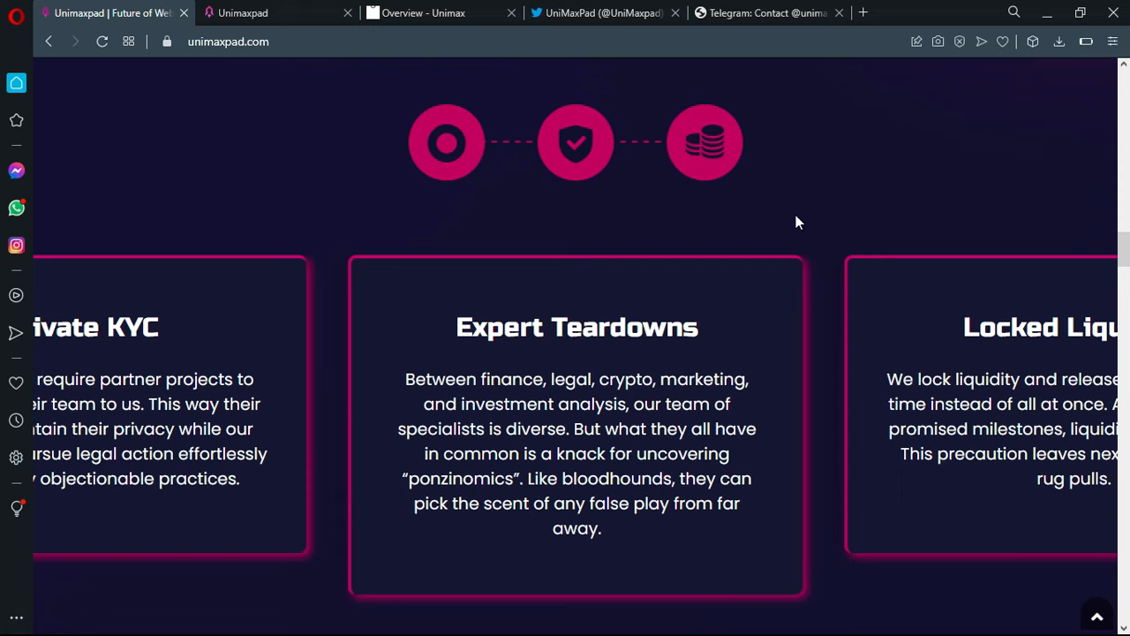
mouse_move(811, 198)
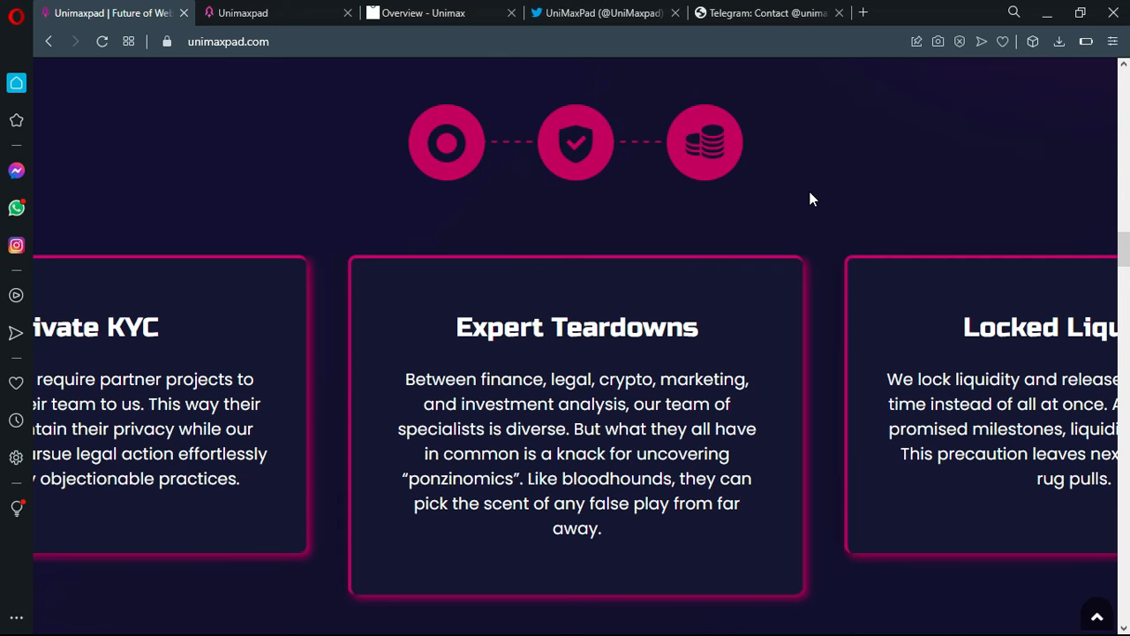
scroll("up", 3)
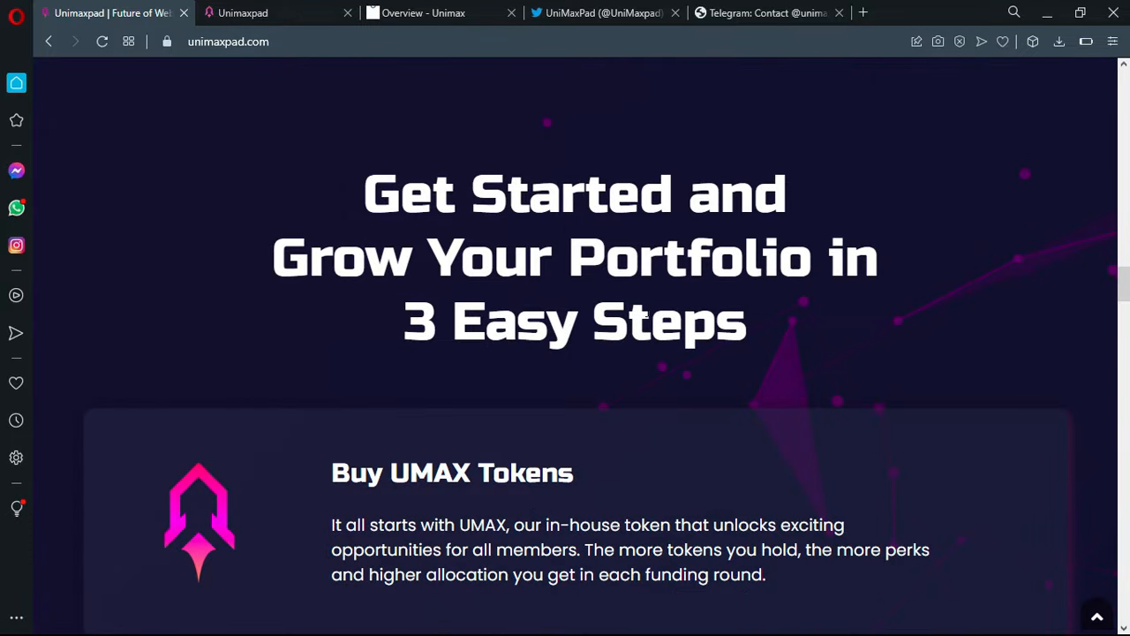
- Scroll past the staking steps to the six diamond tier cards, Hope Diamond to Perfect Pink
scroll("down", 3)
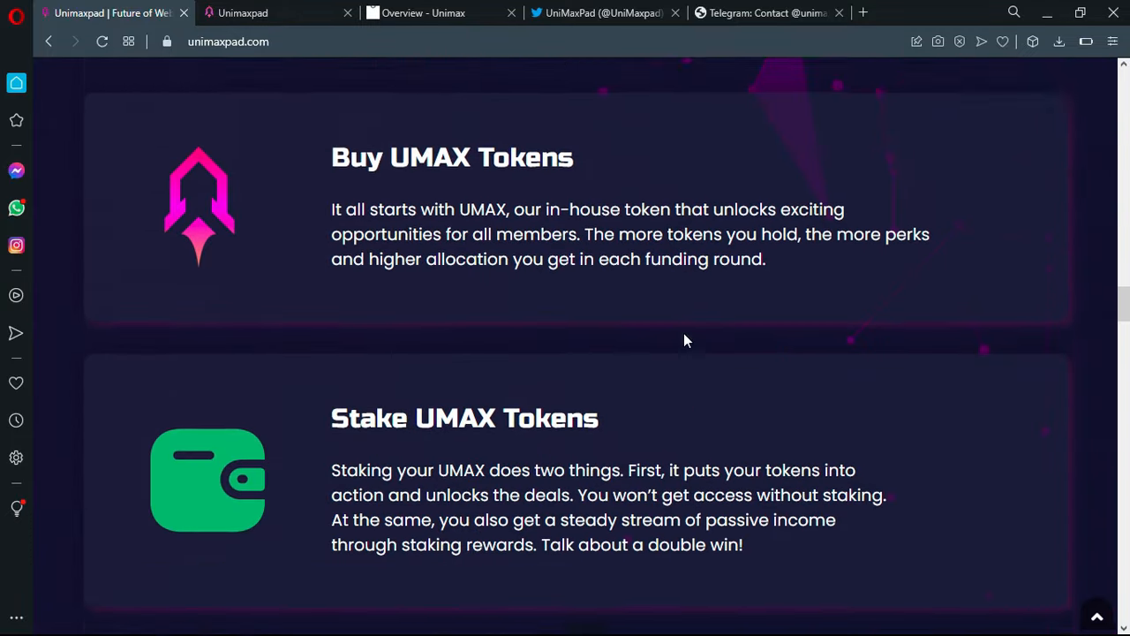
scroll("down", 3)
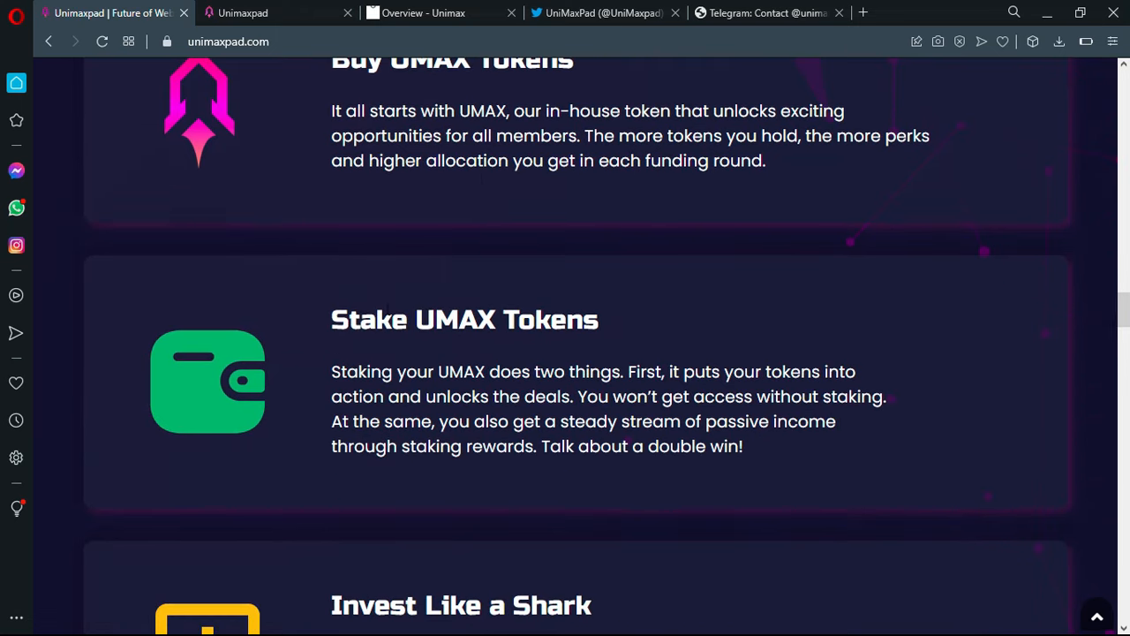
scroll("down", 3)
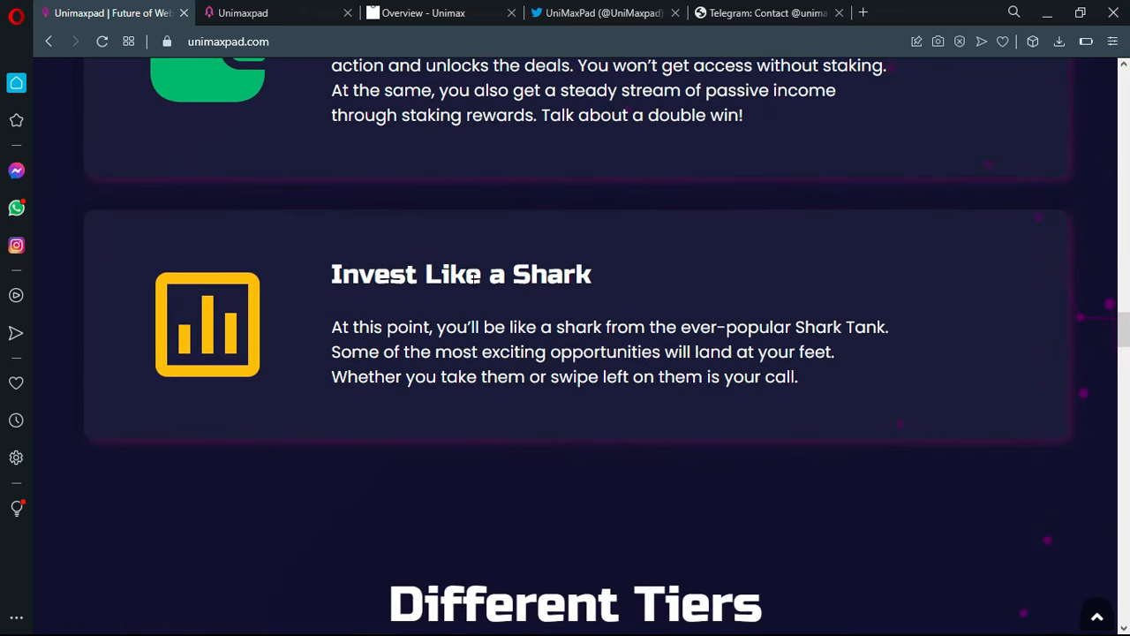
scroll("down", 3)
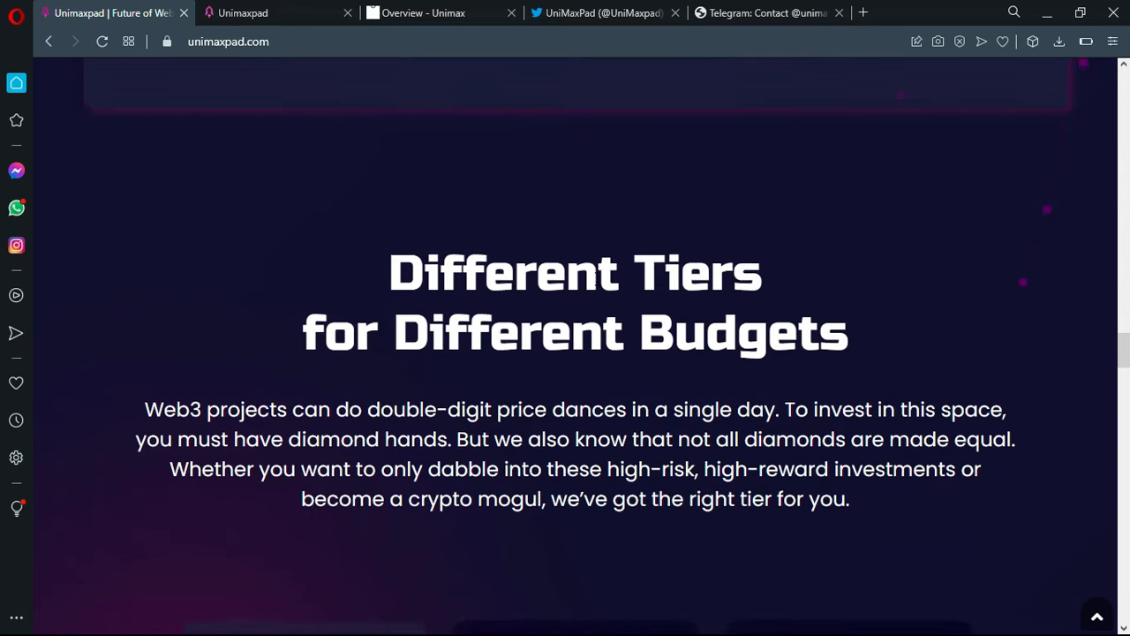
scroll("down", 3)
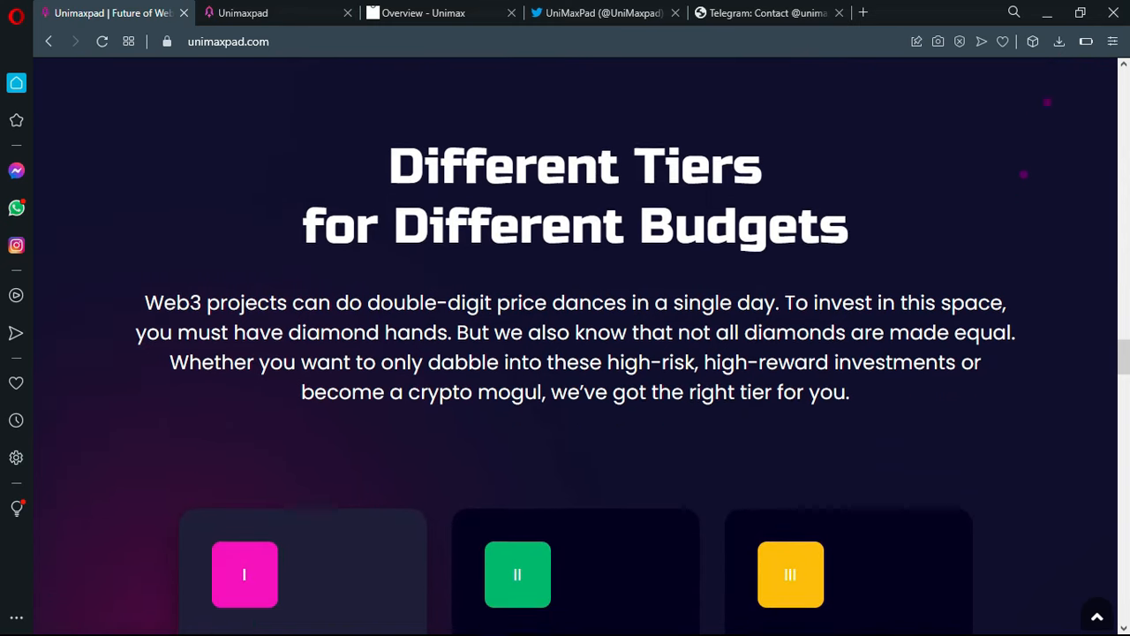
scroll("down", 3)
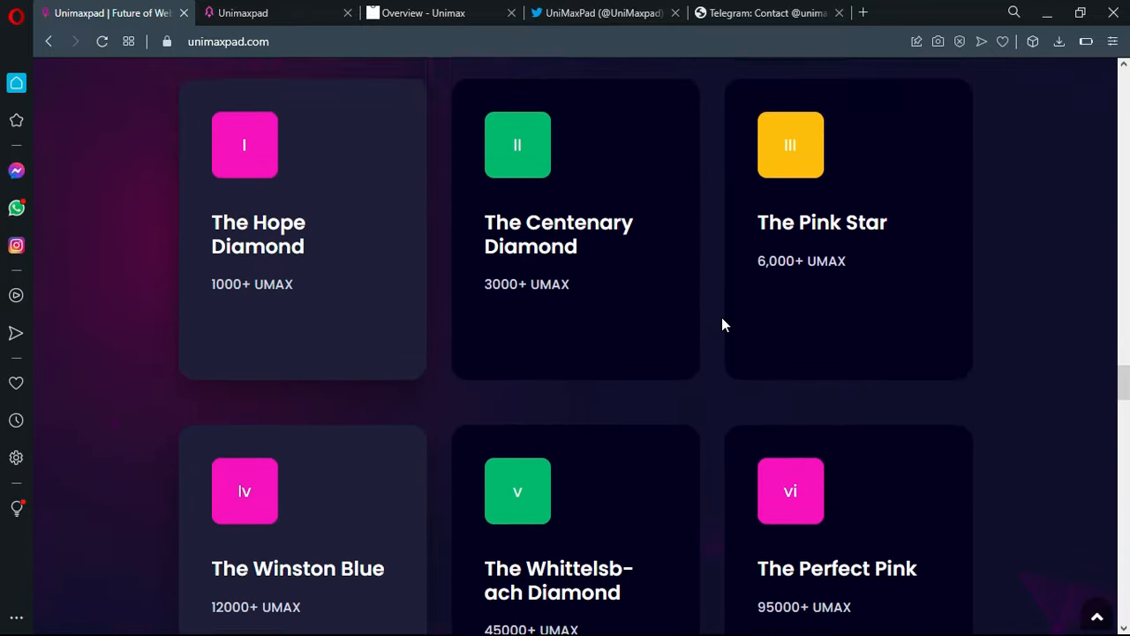
scroll("up", 3)
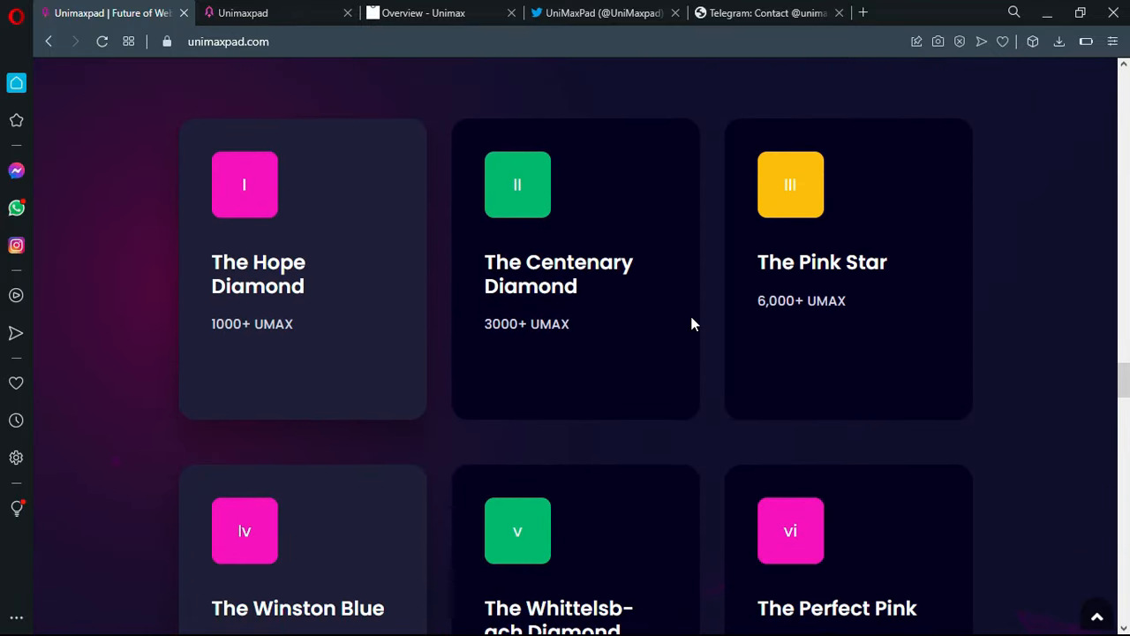
mouse_move(713, 341)
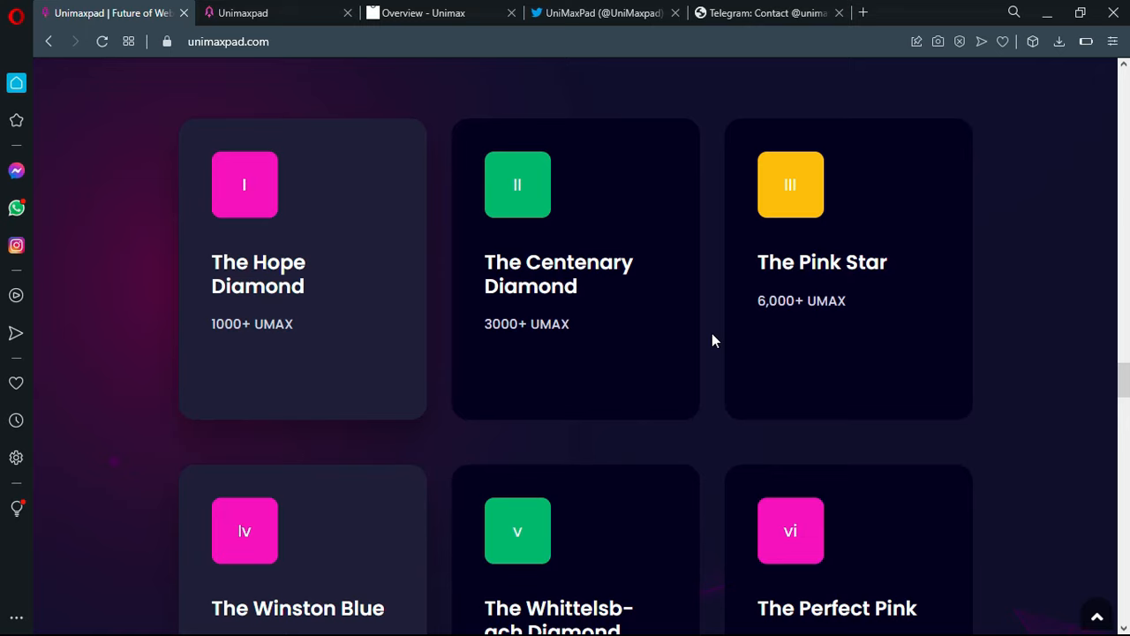
mouse_move(706, 339)
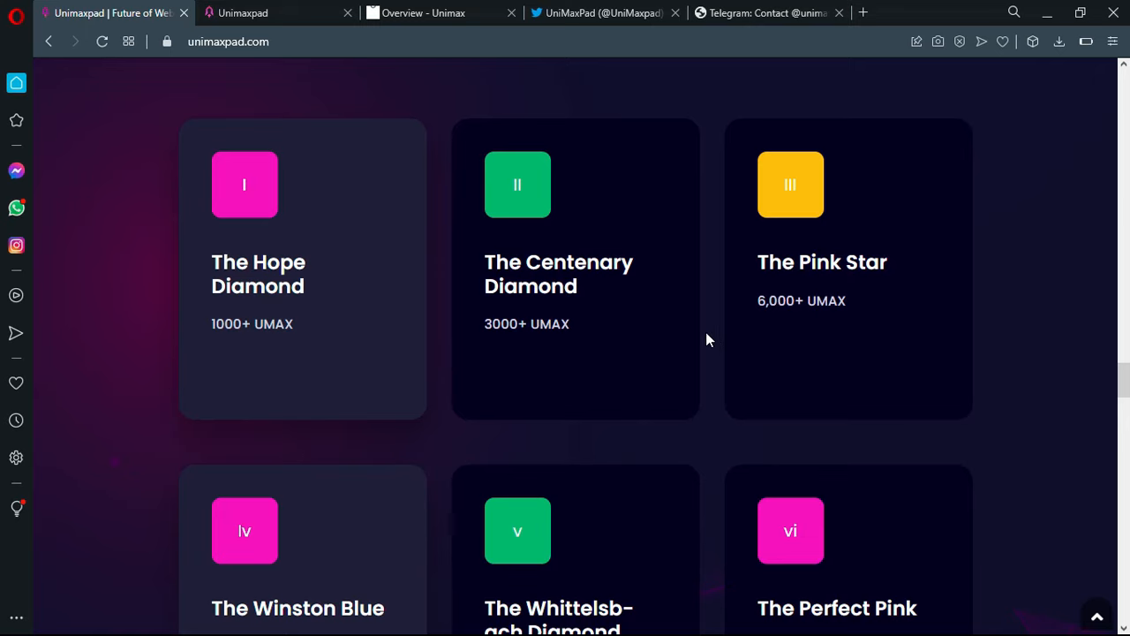
scroll("down", 3)
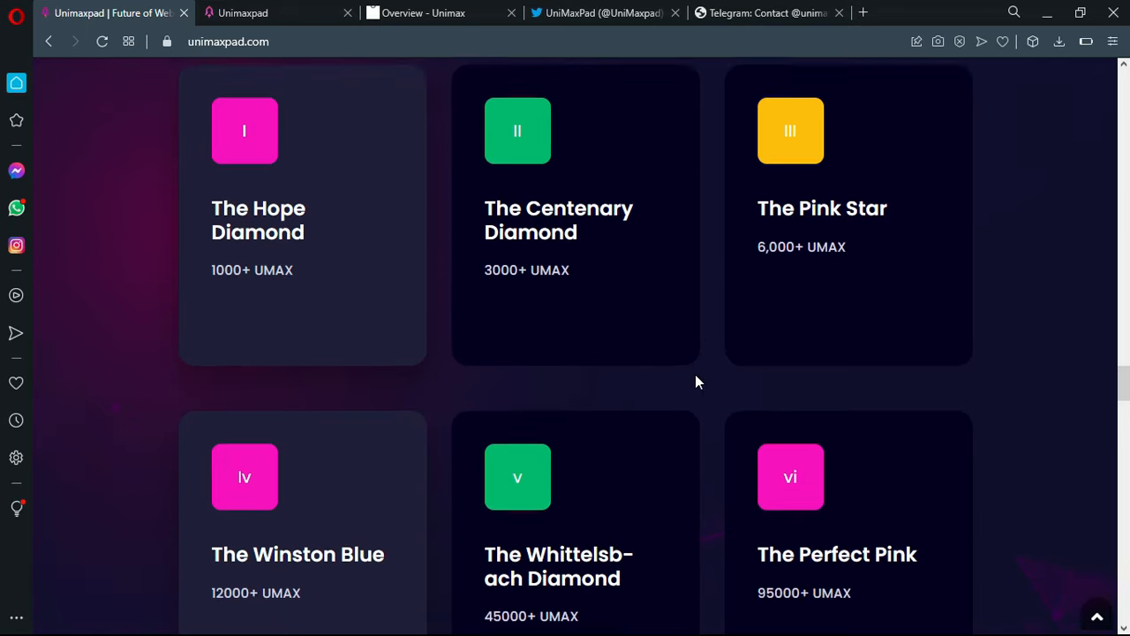
scroll("down", 3)
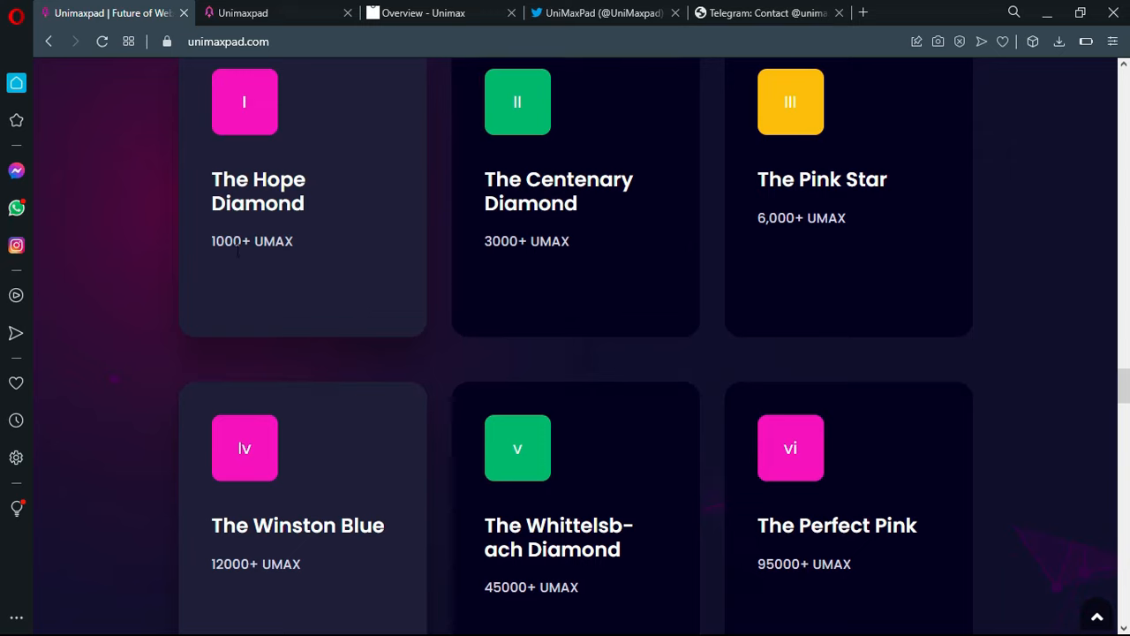
mouse_move(1036, 464)
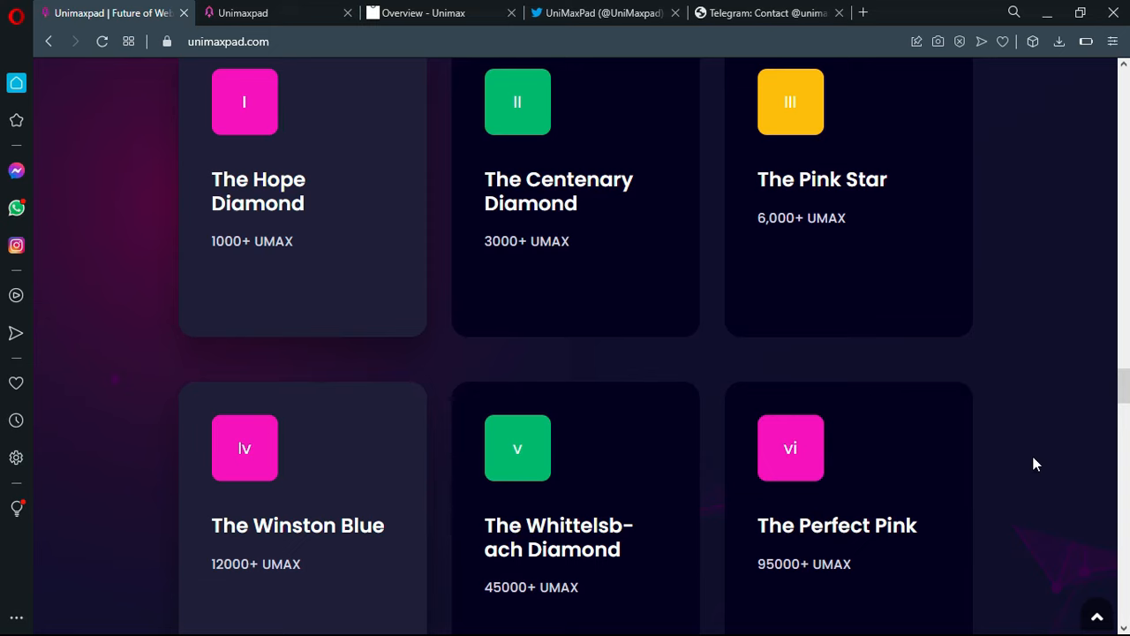
- Scroll past the tier cards to the Tokenomics of UMAX section
scroll("down", 3)
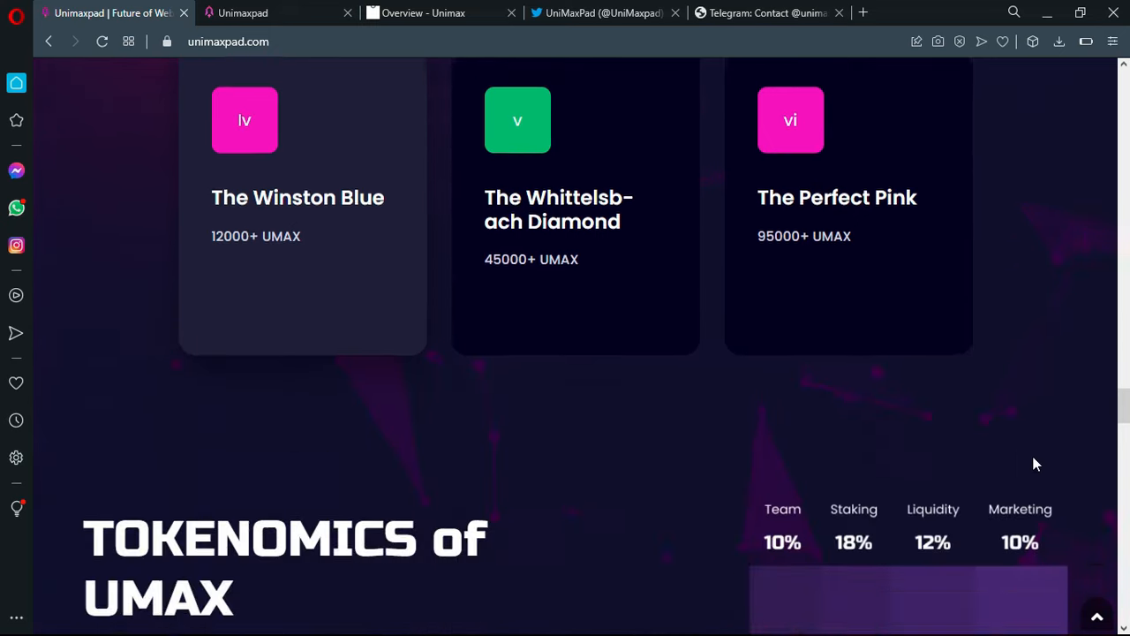
scroll("down", 3)
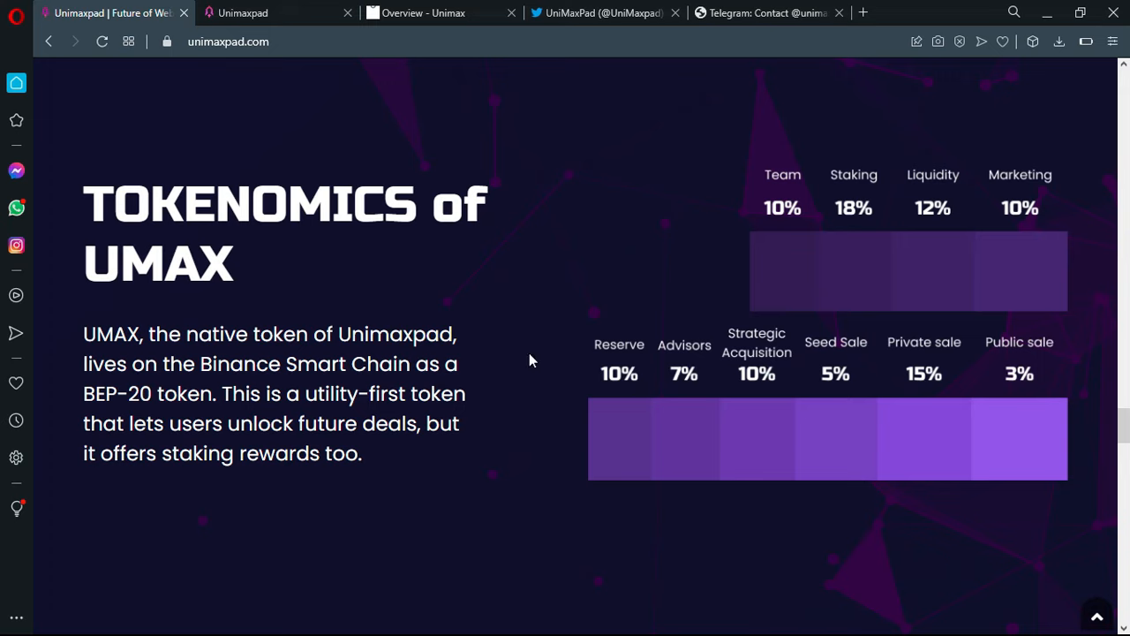
mouse_move(936, 210)
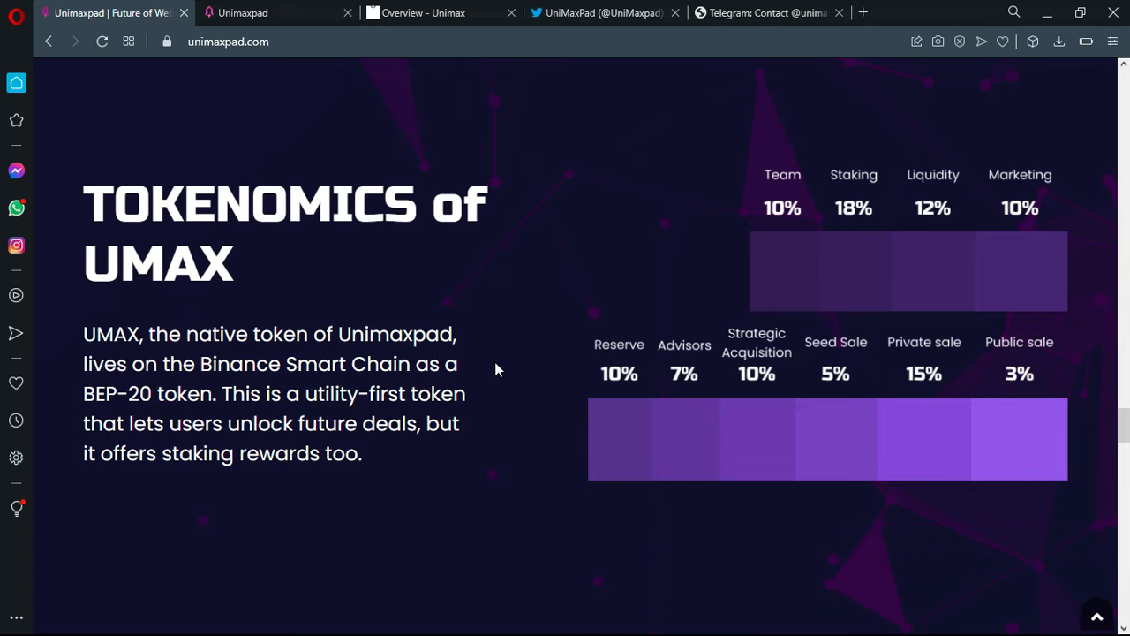
scroll("down", 3)
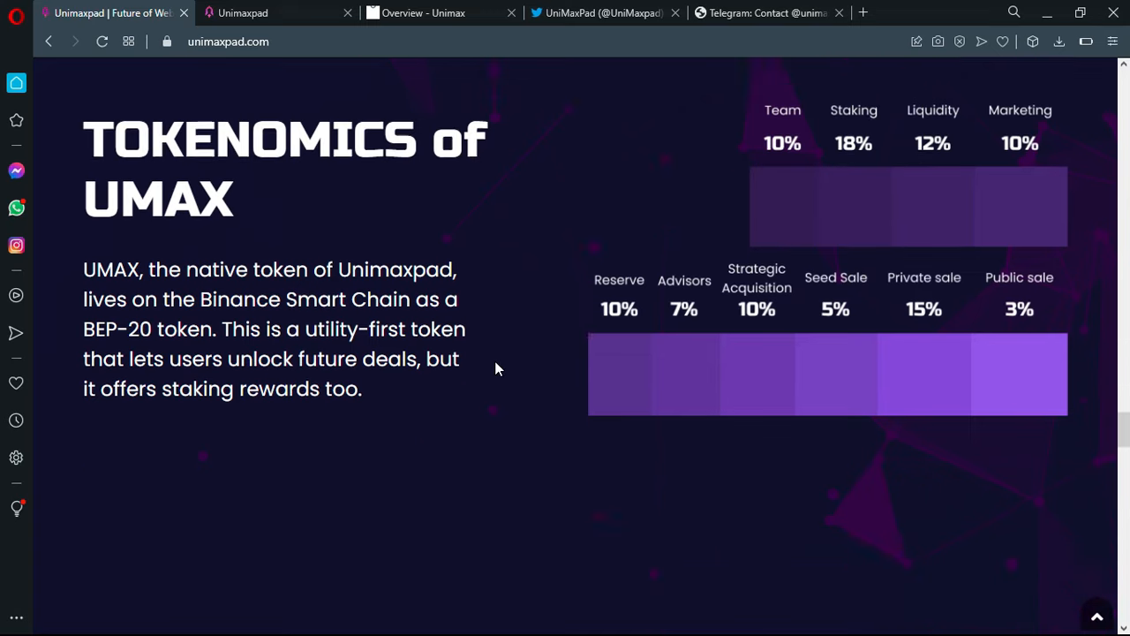
scroll("down", 3)
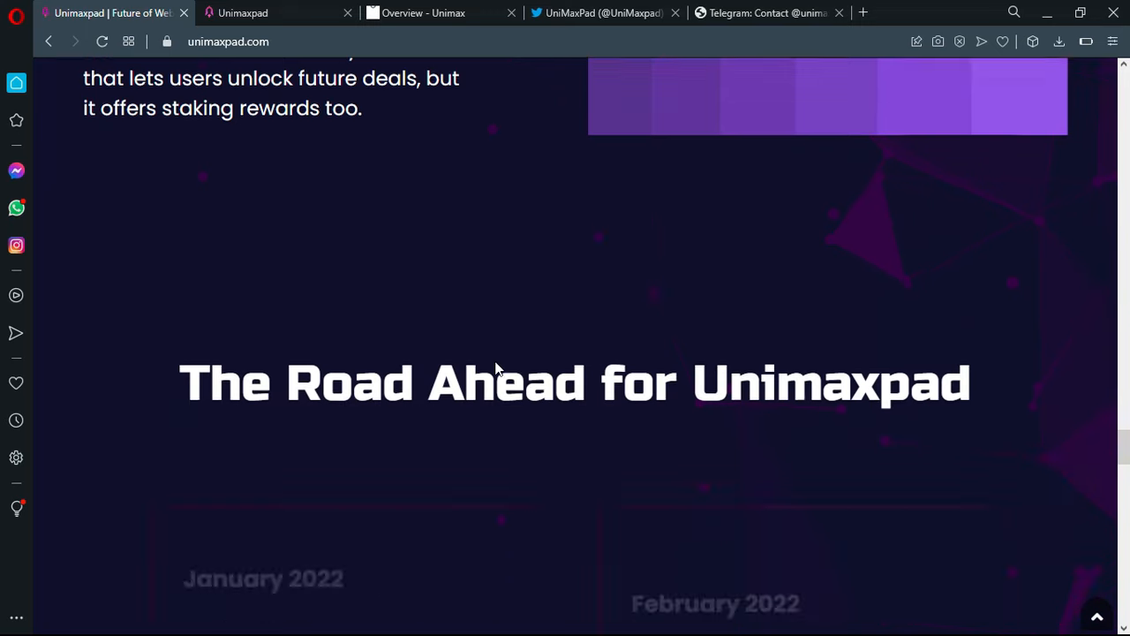
scroll("down", 3)
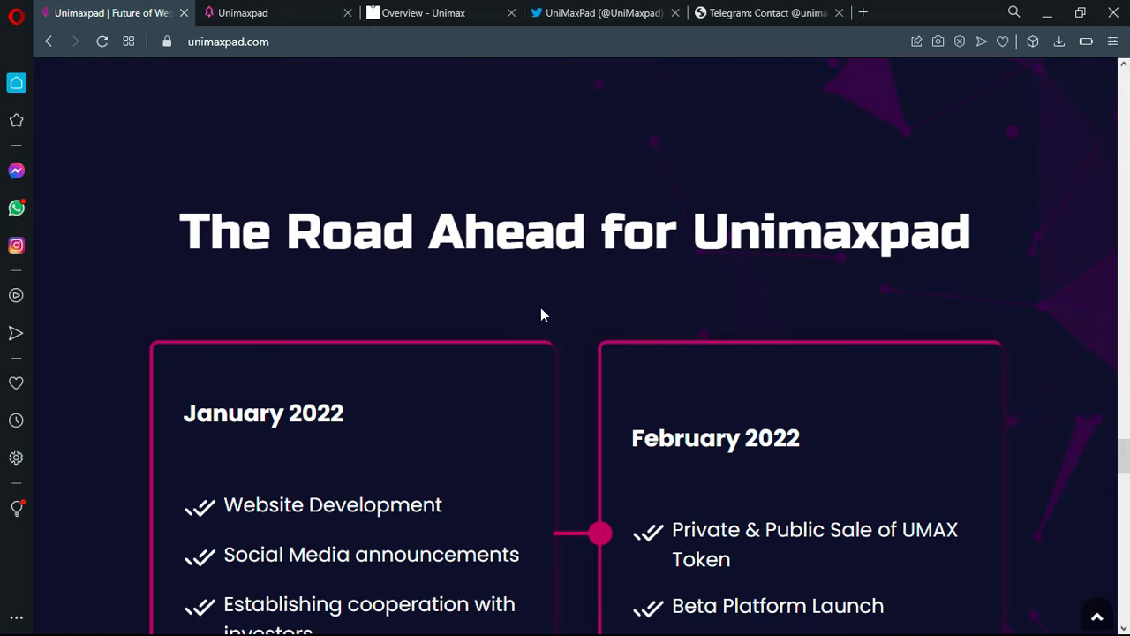
- Continue to The Road Ahead roadmap with its January–December 2022 milestones
scroll("down", 3)
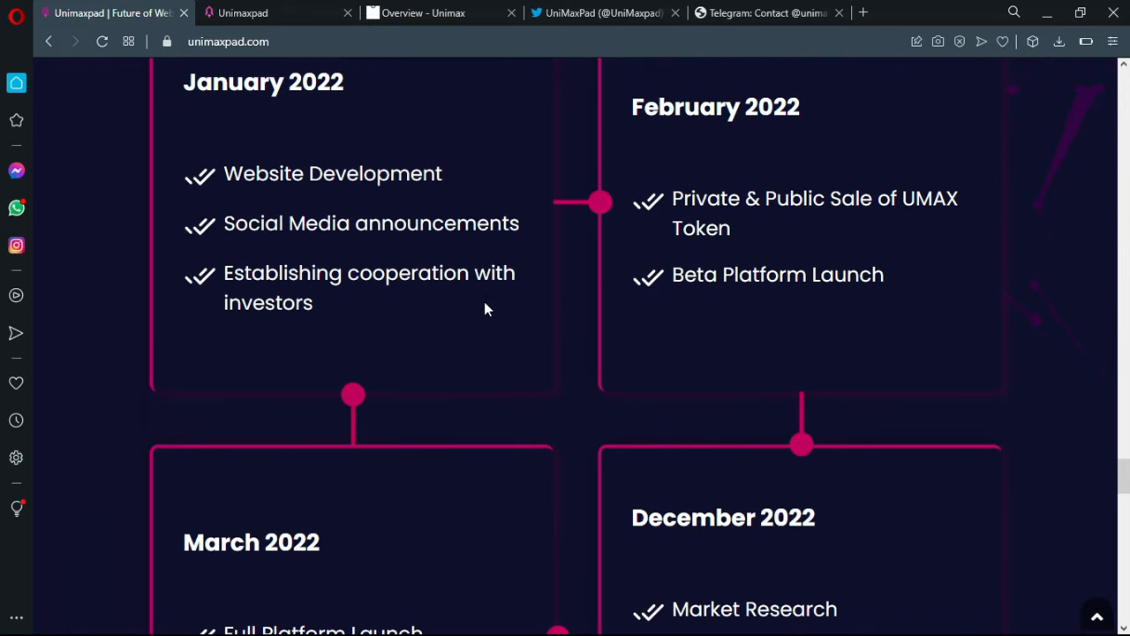
scroll("down", 3)
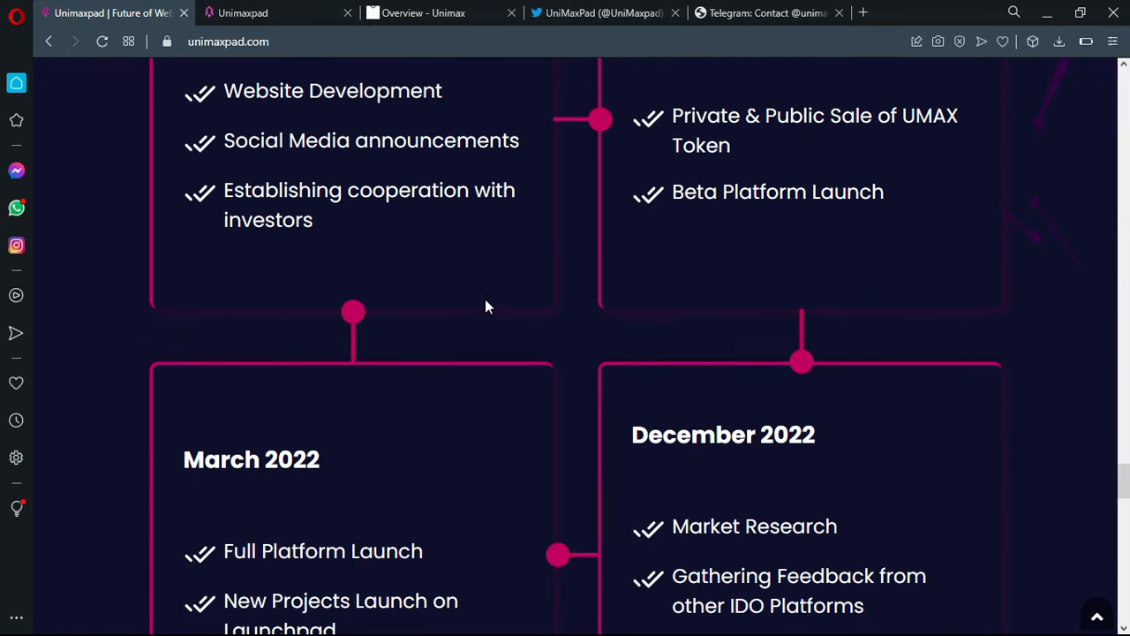
mouse_move(580, 348)
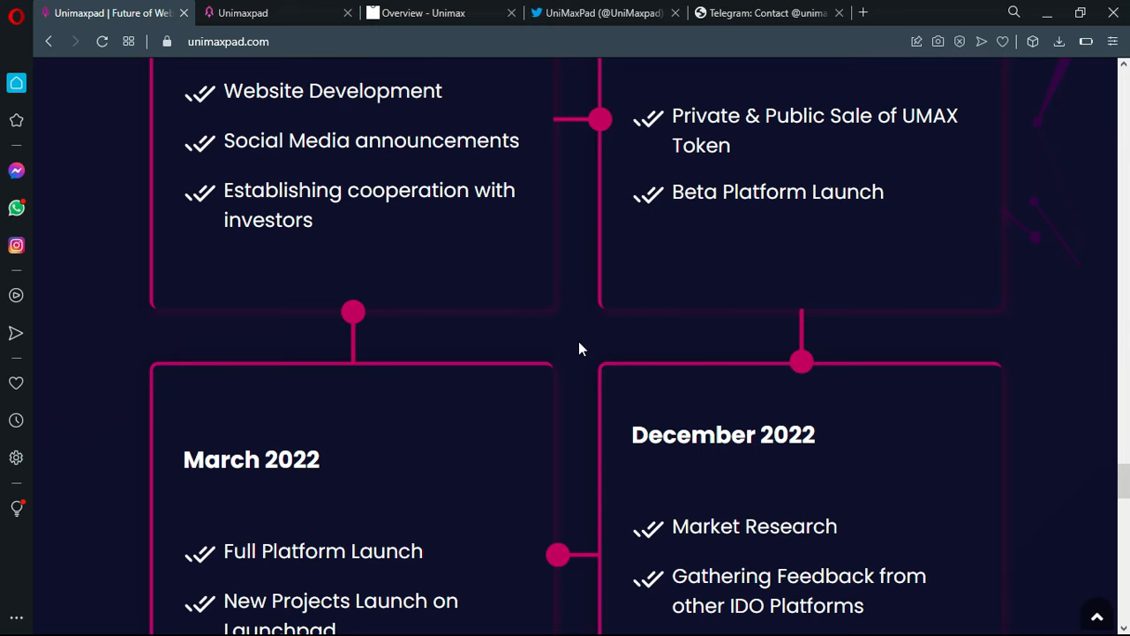
scroll("up", 3)
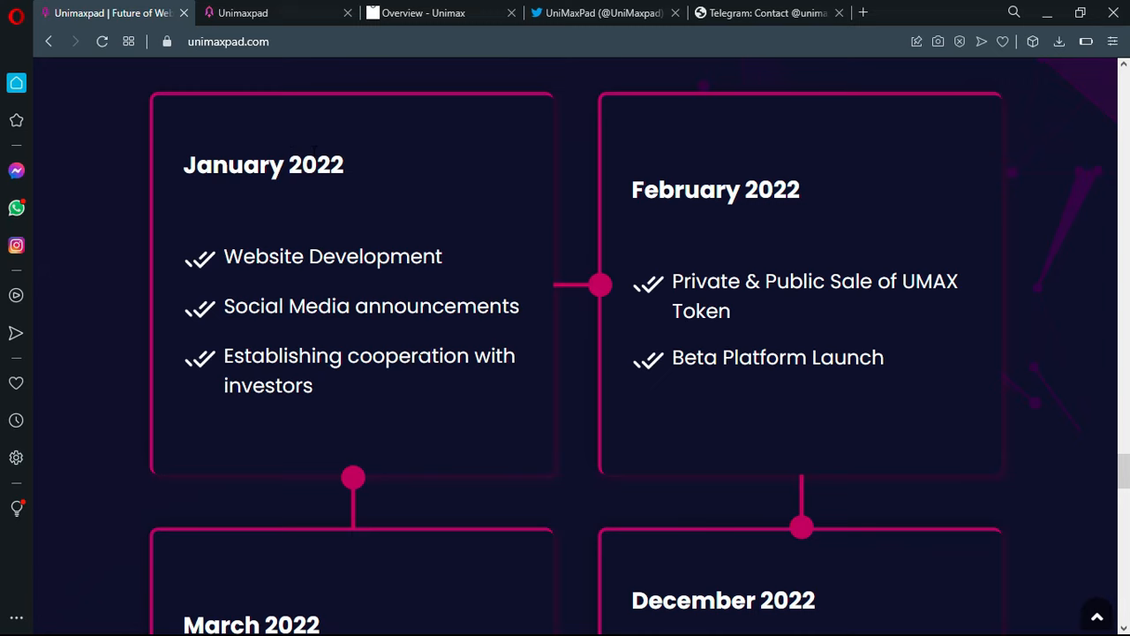
scroll("down", 3)
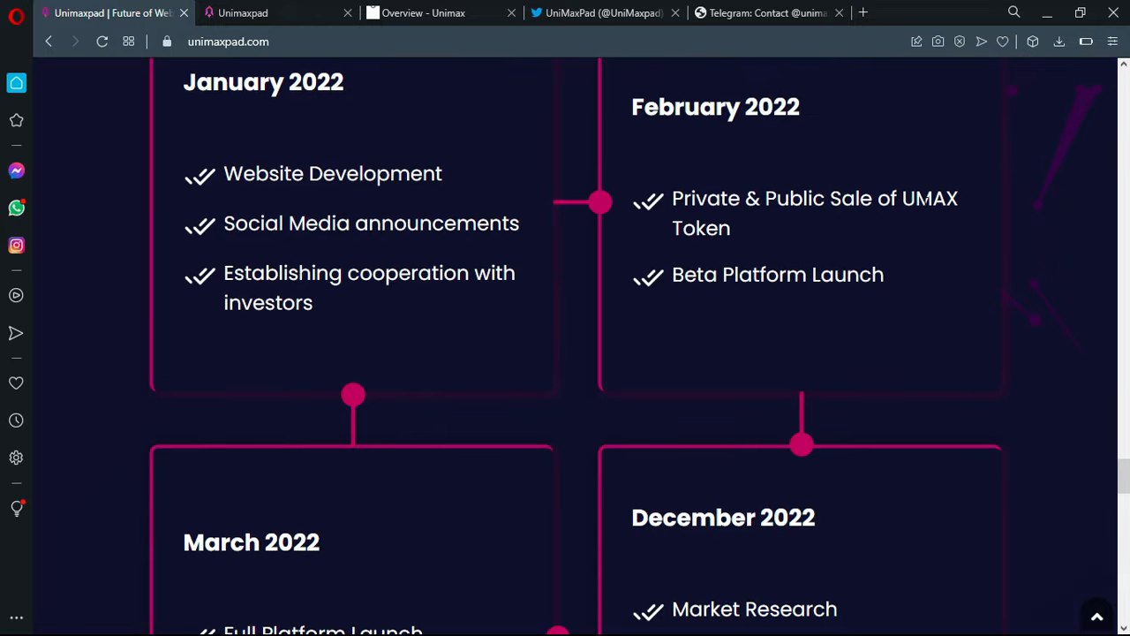
mouse_move(812, 296)
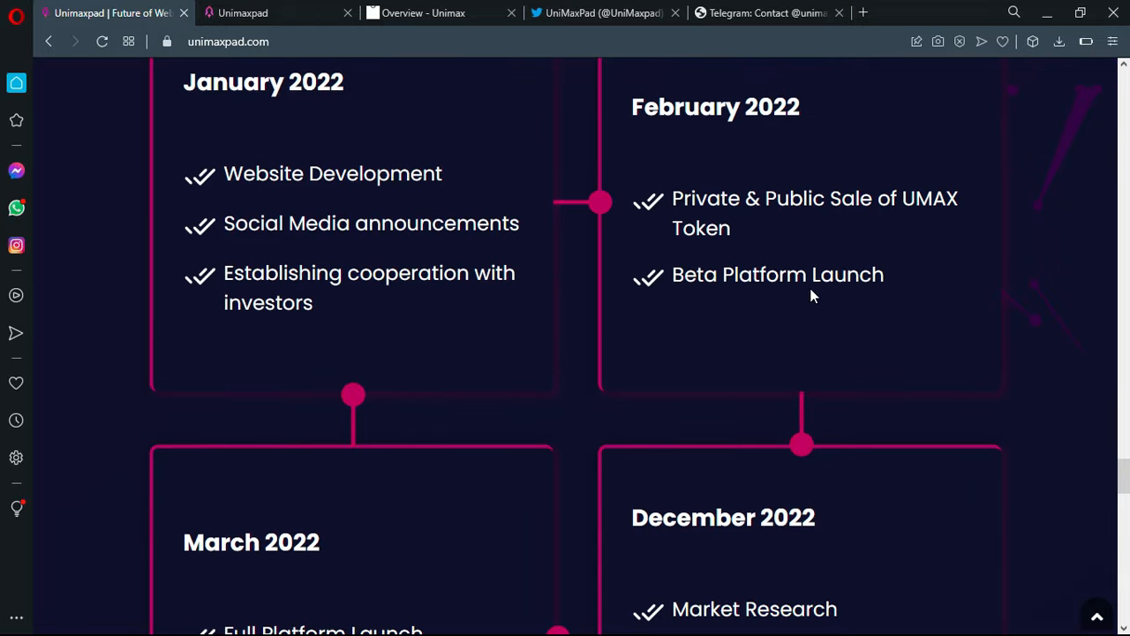
scroll("down", 3)
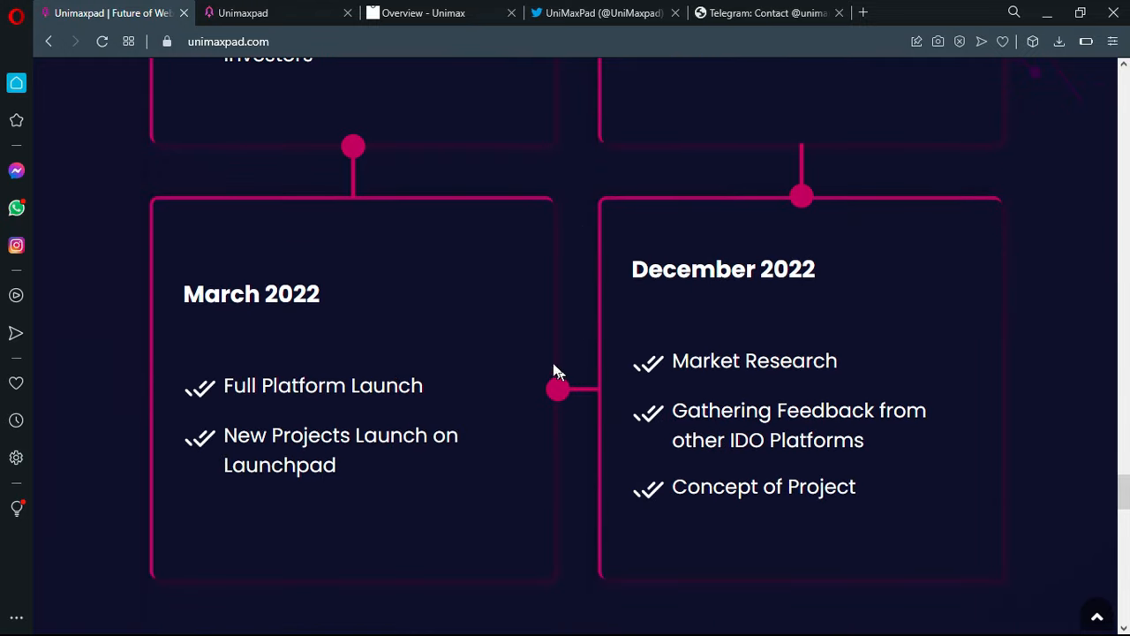
mouse_move(446, 373)
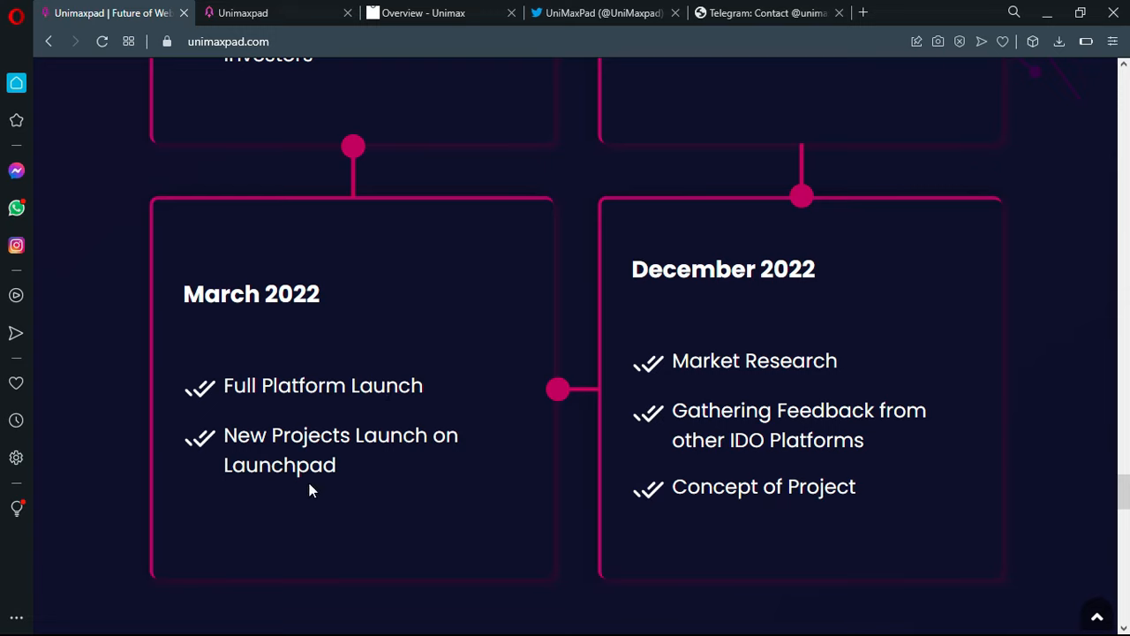
mouse_move(587, 516)
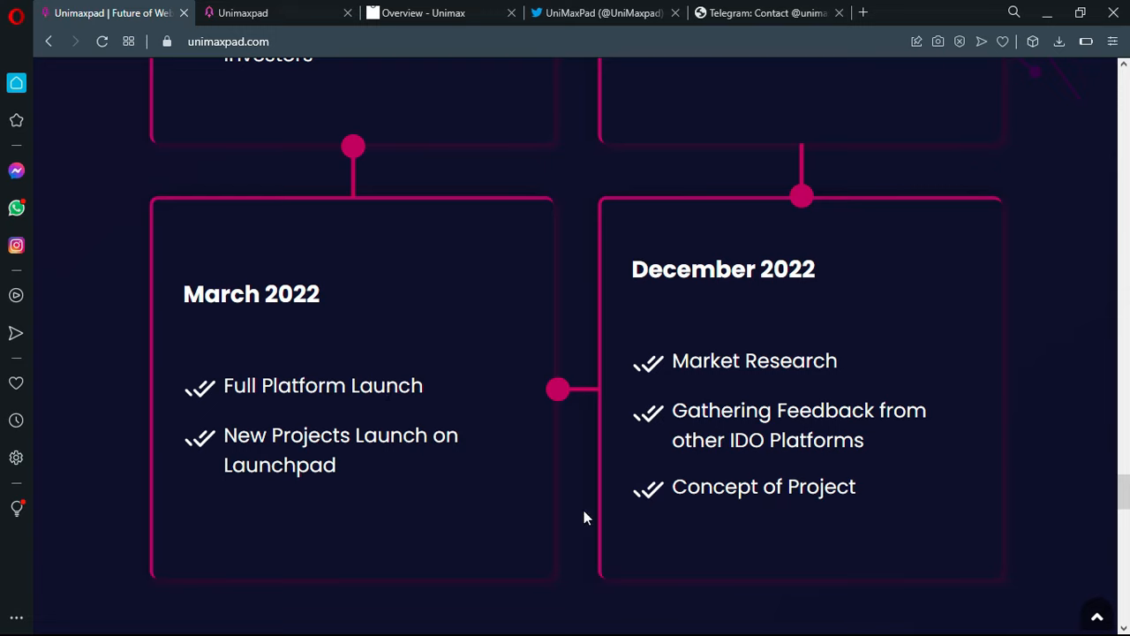
mouse_move(787, 322)
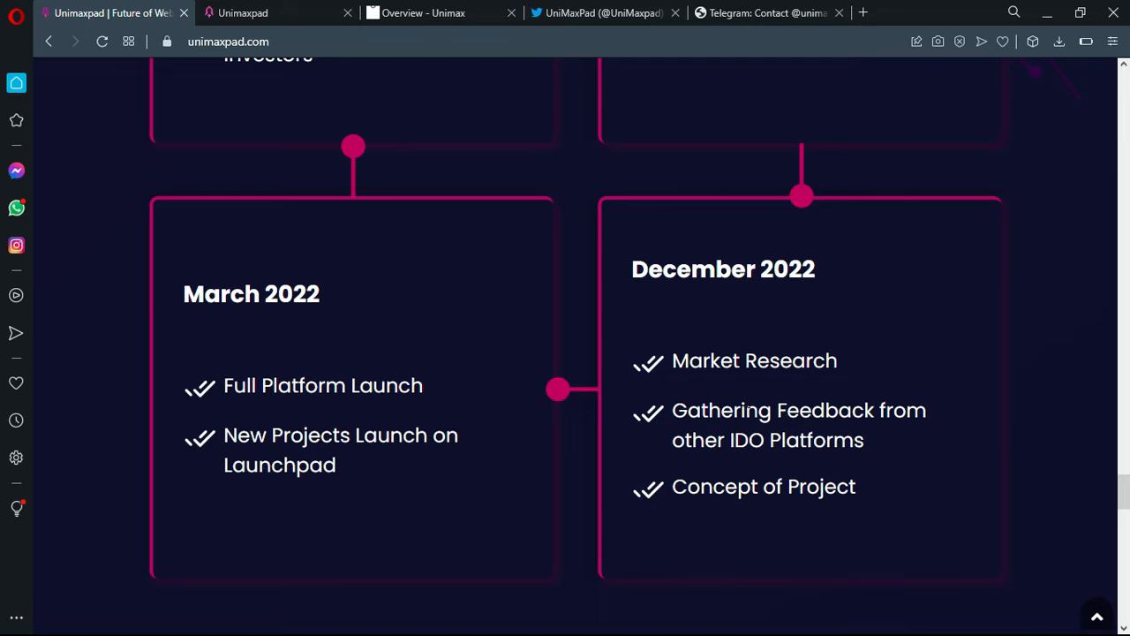
mouse_move(923, 446)
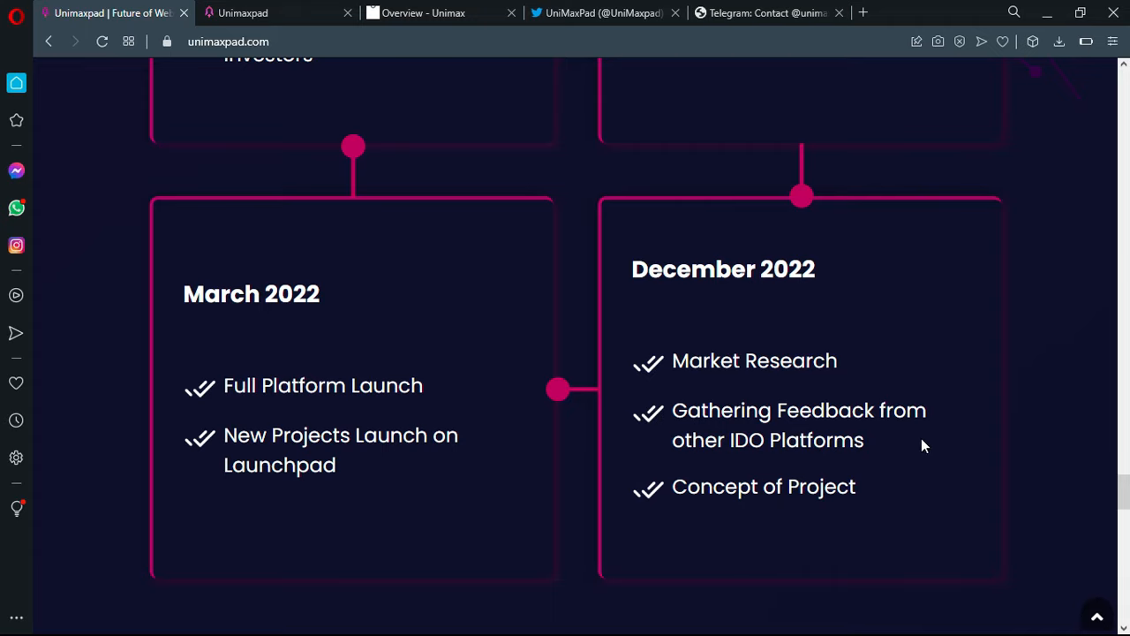
- Scroll past the media logos and FAQ list down to the homepage footer
scroll("down", 3)
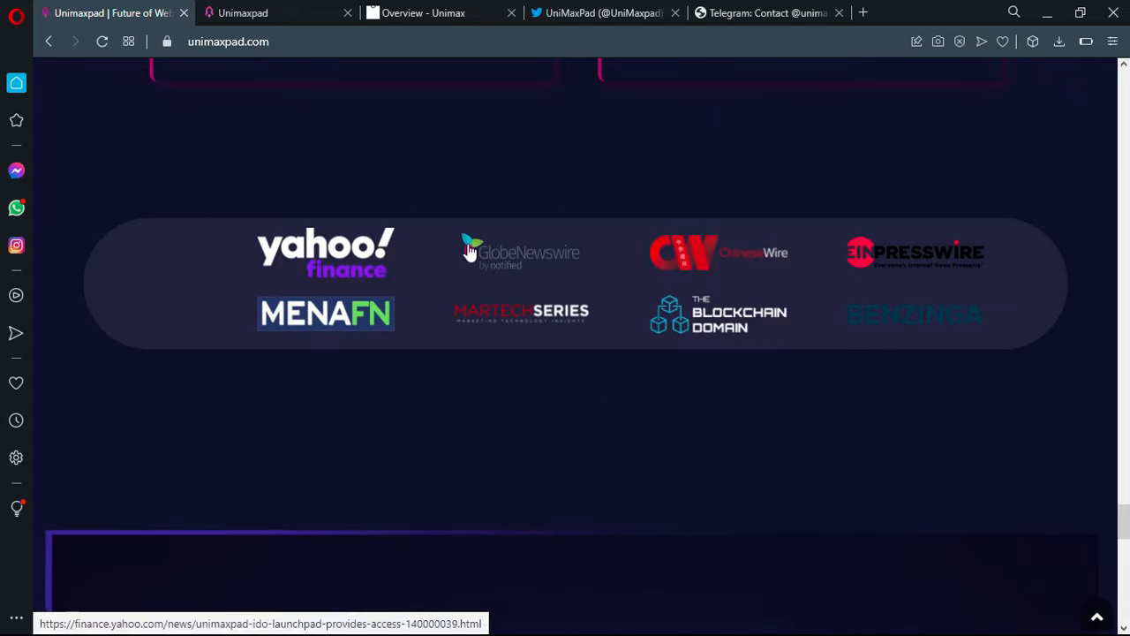
mouse_move(761, 326)
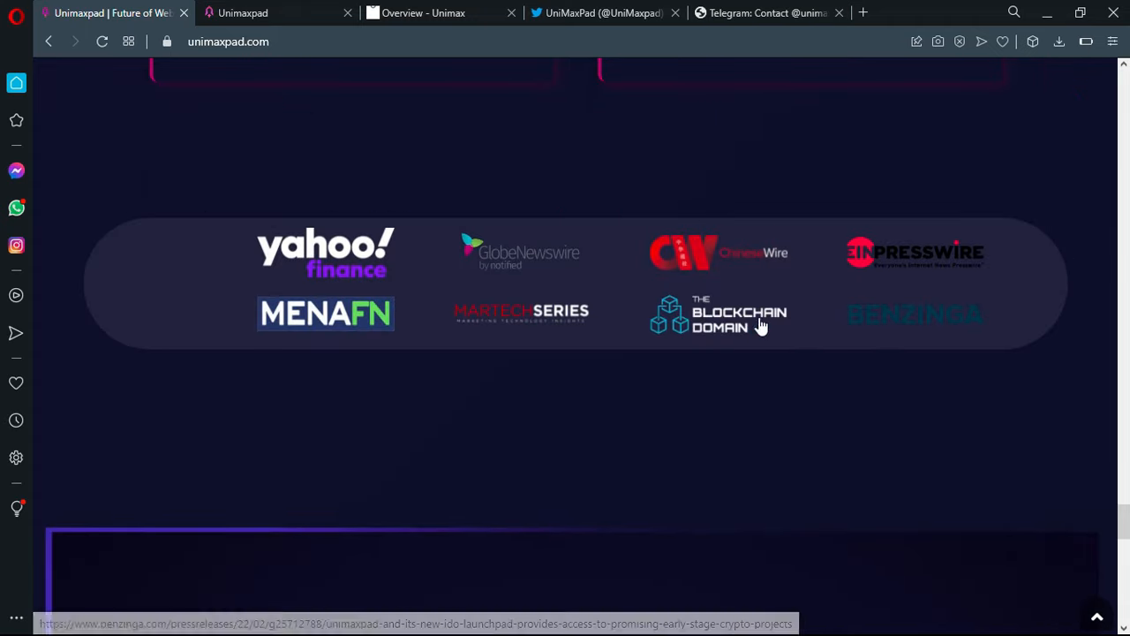
mouse_move(353, 308)
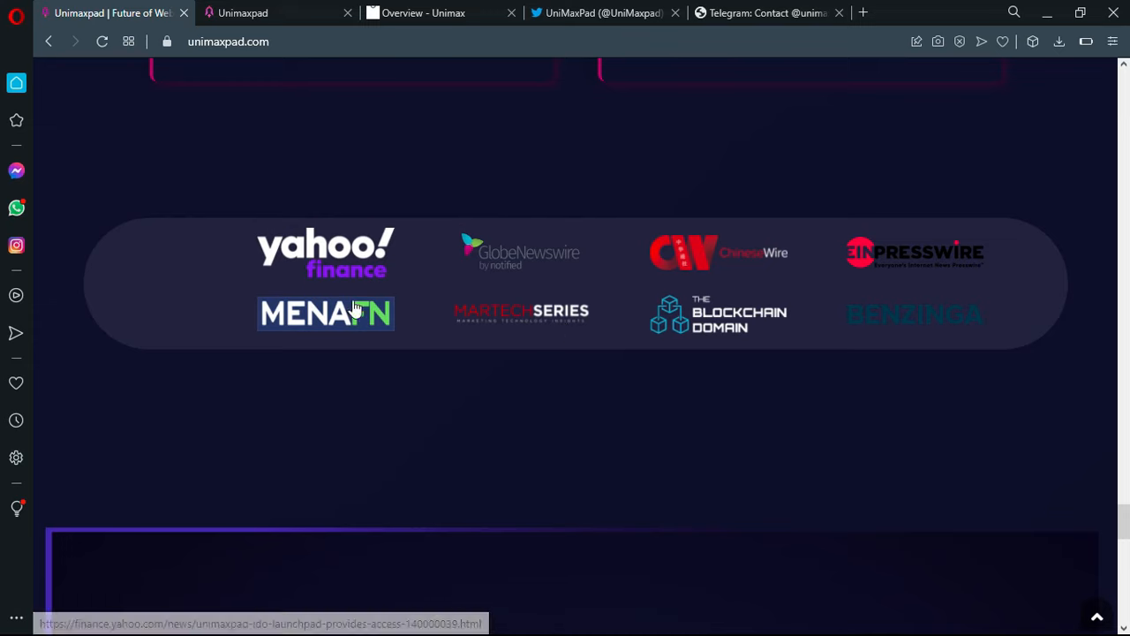
mouse_move(566, 343)
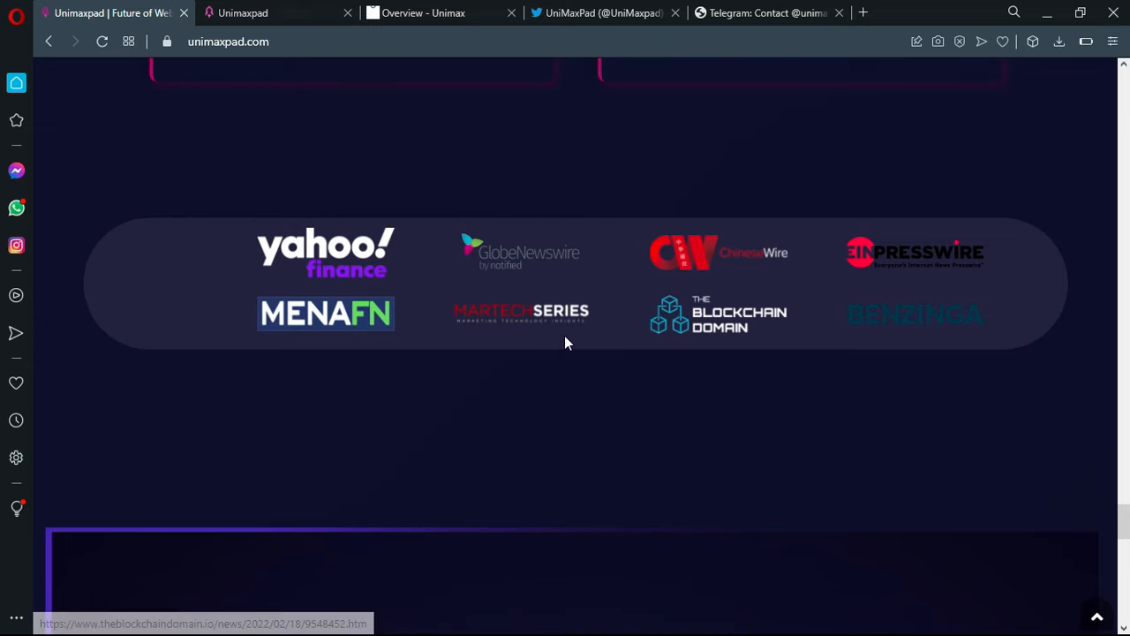
scroll("down", 3)
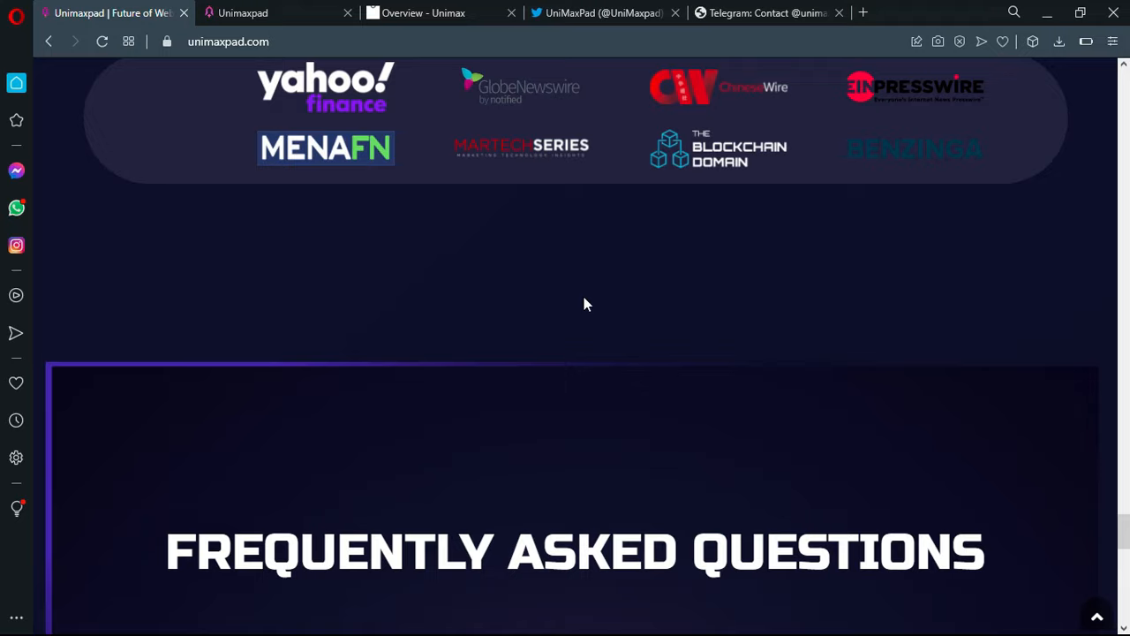
scroll("down", 3)
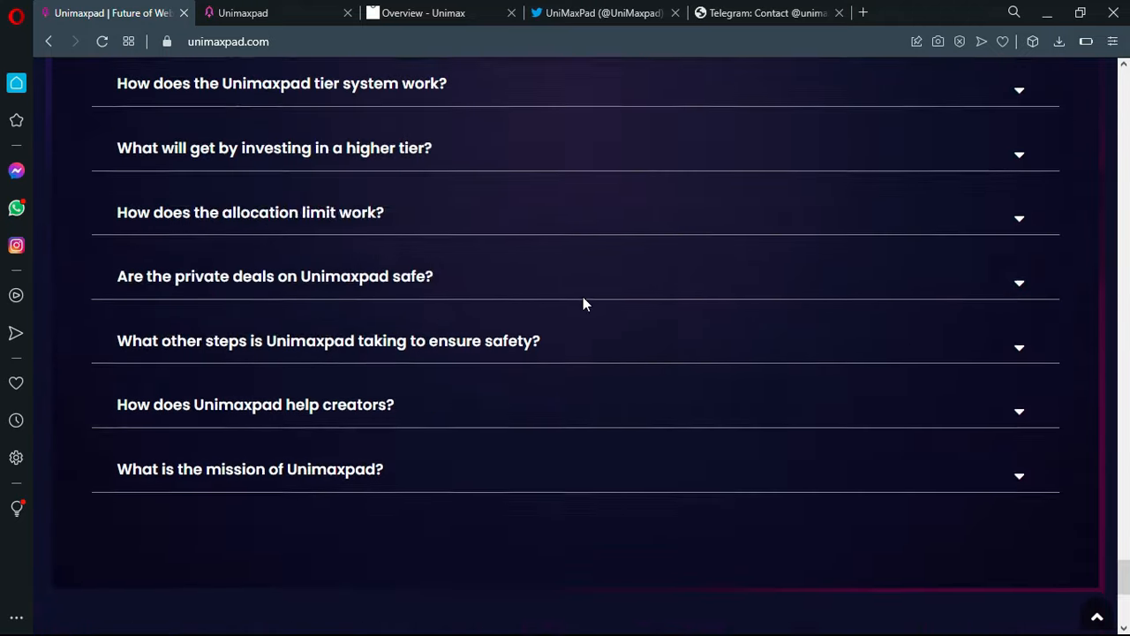
scroll("down", 3)
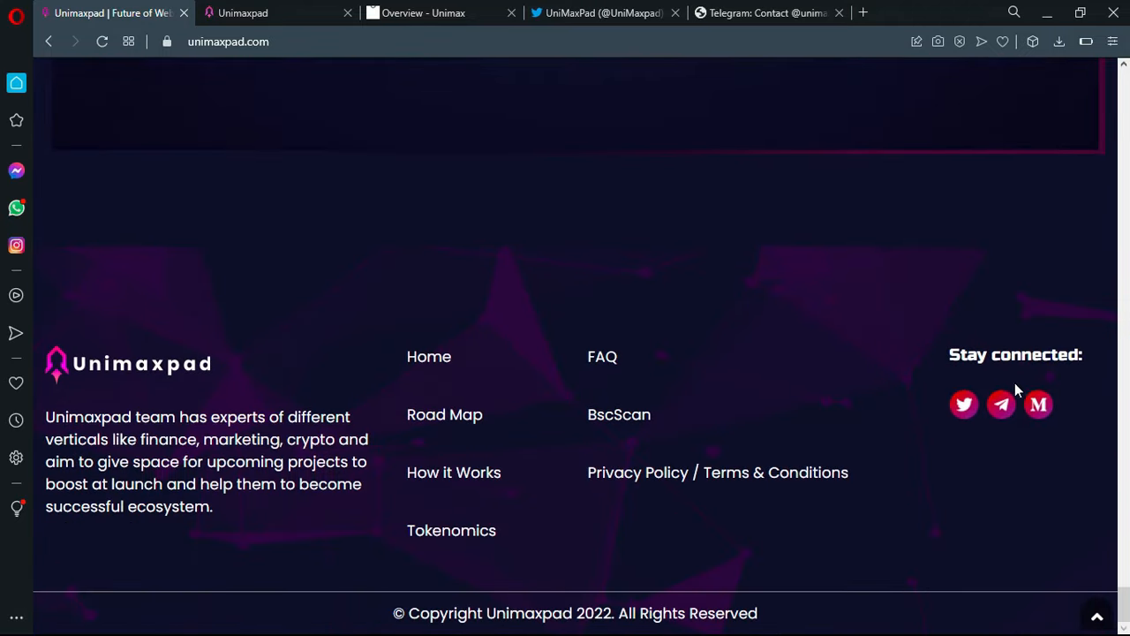
mouse_move(423, 412)
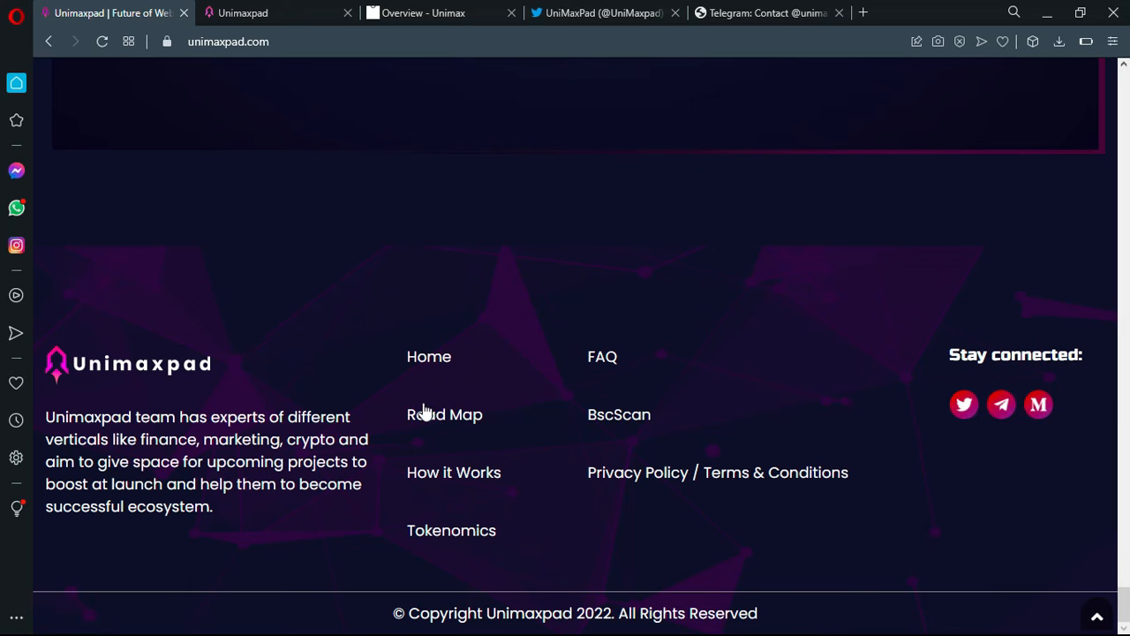
mouse_move(441, 104)
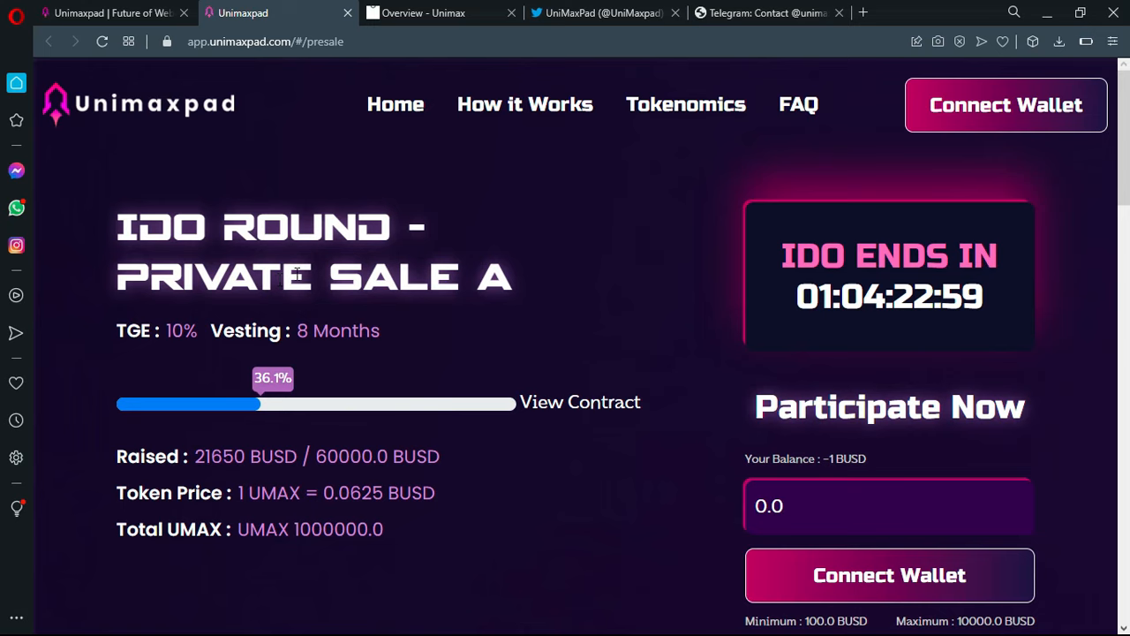
mouse_move(752, 320)
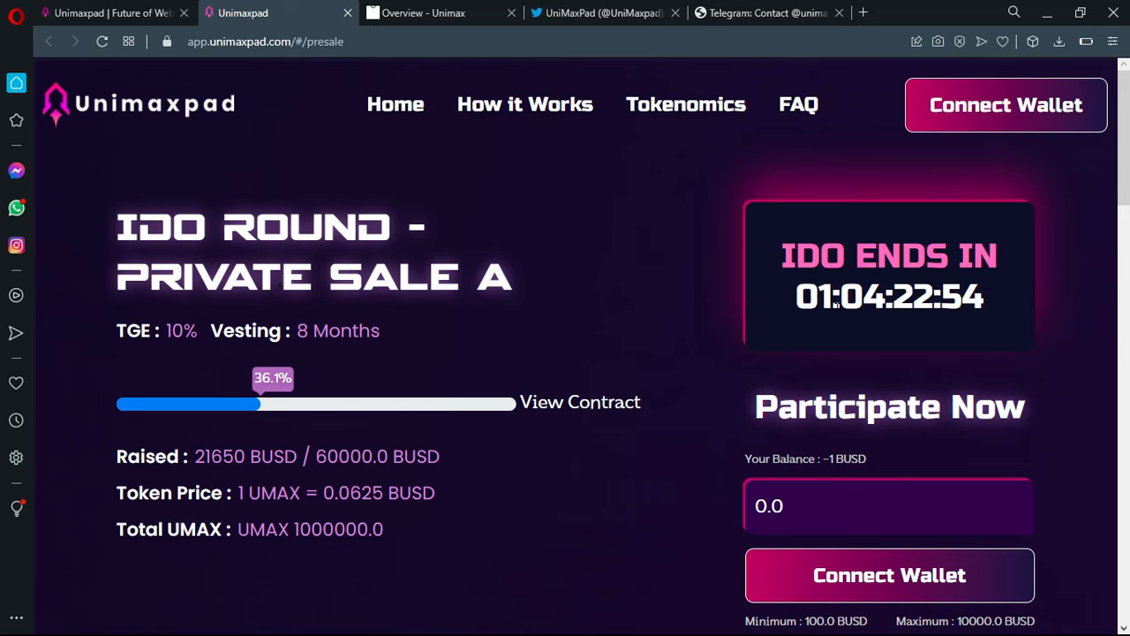
- Review the Private Sale A presale page and FAQ, then view the GitBook Overview
scroll("down", 3)
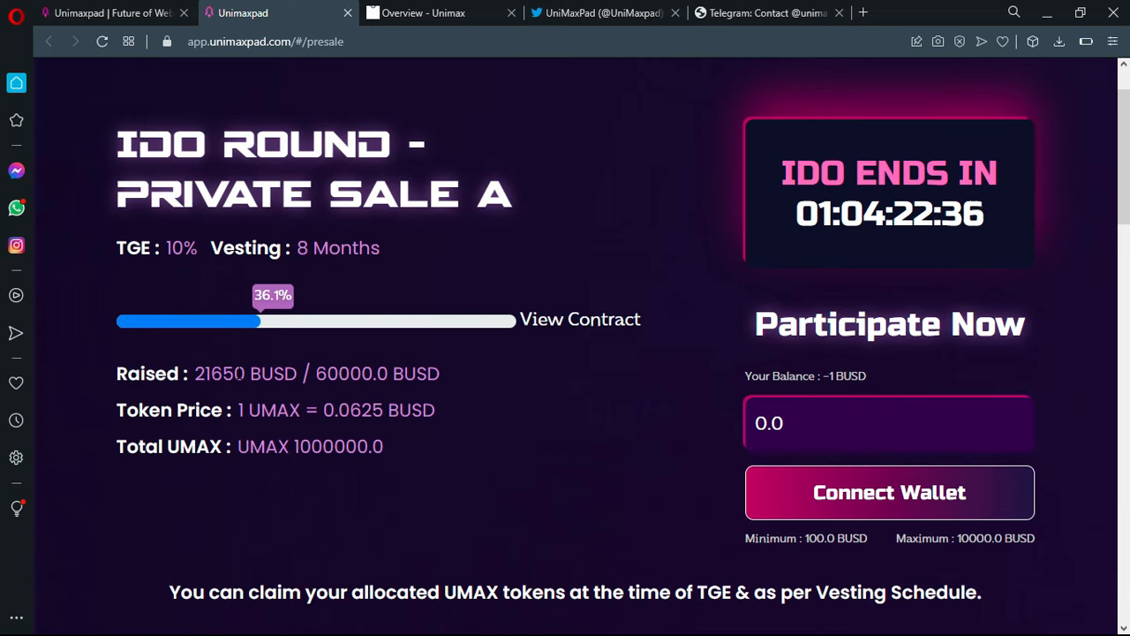
mouse_move(552, 357)
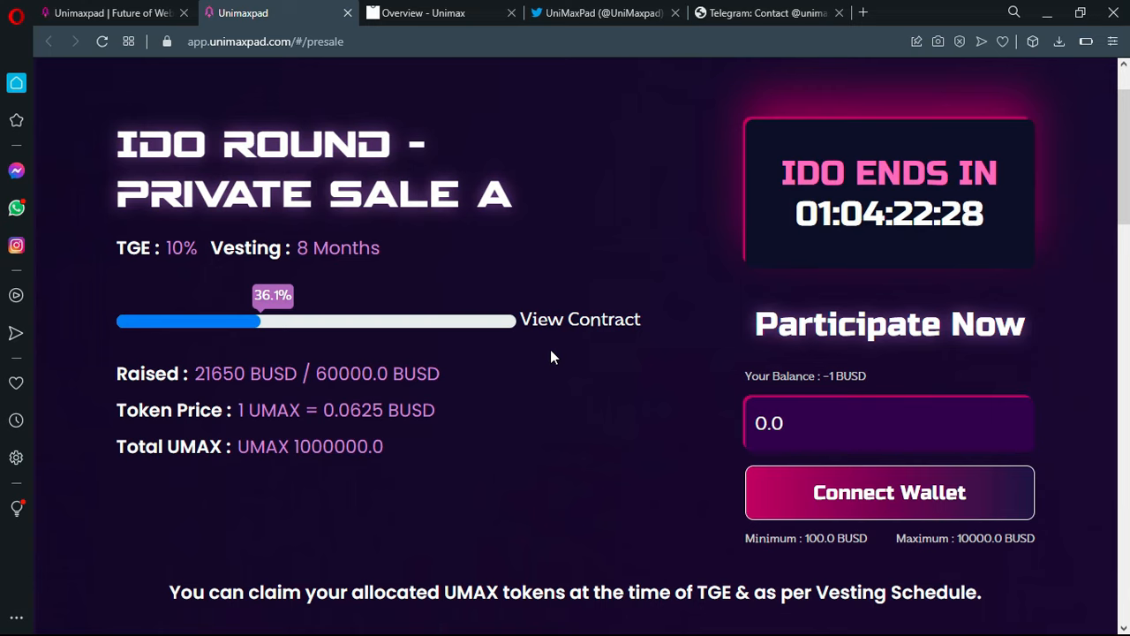
mouse_move(163, 272)
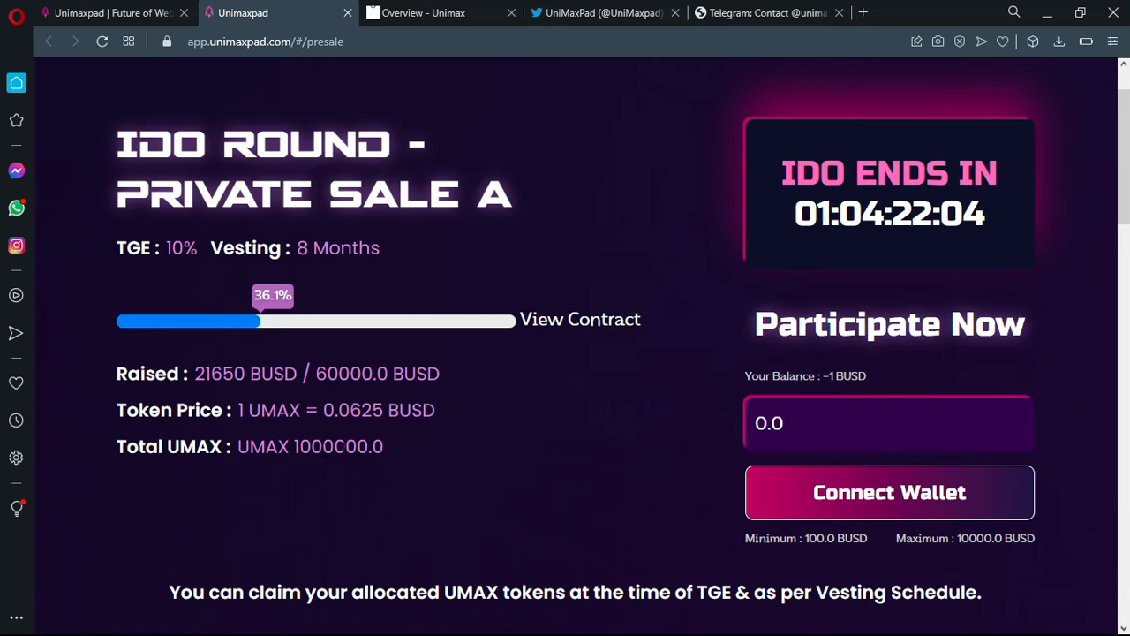
mouse_move(573, 457)
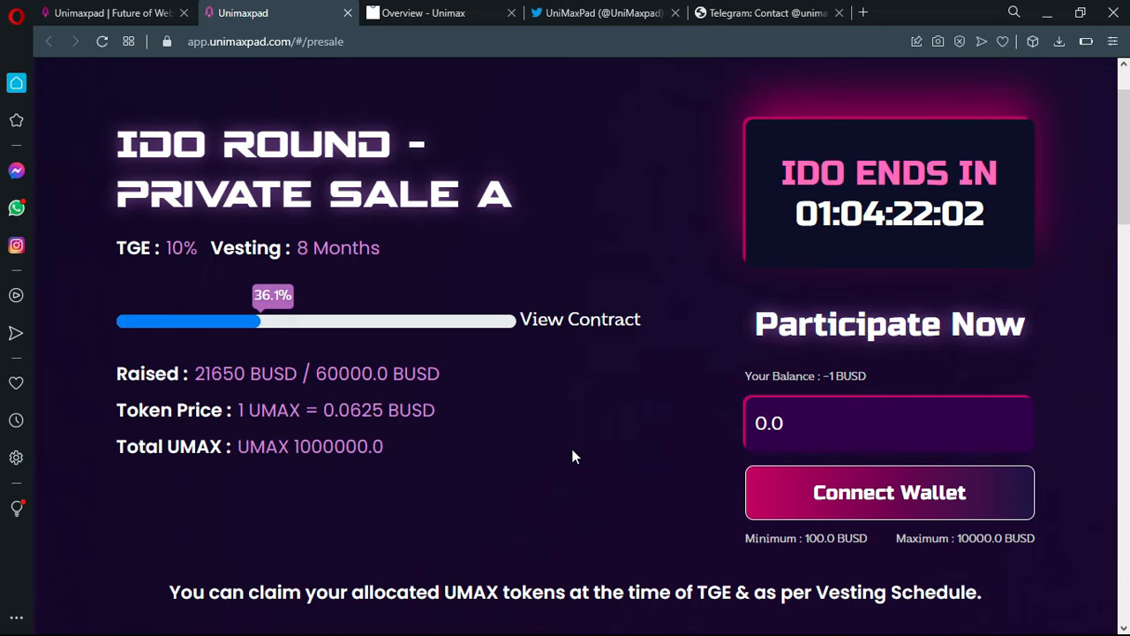
scroll("down", 3)
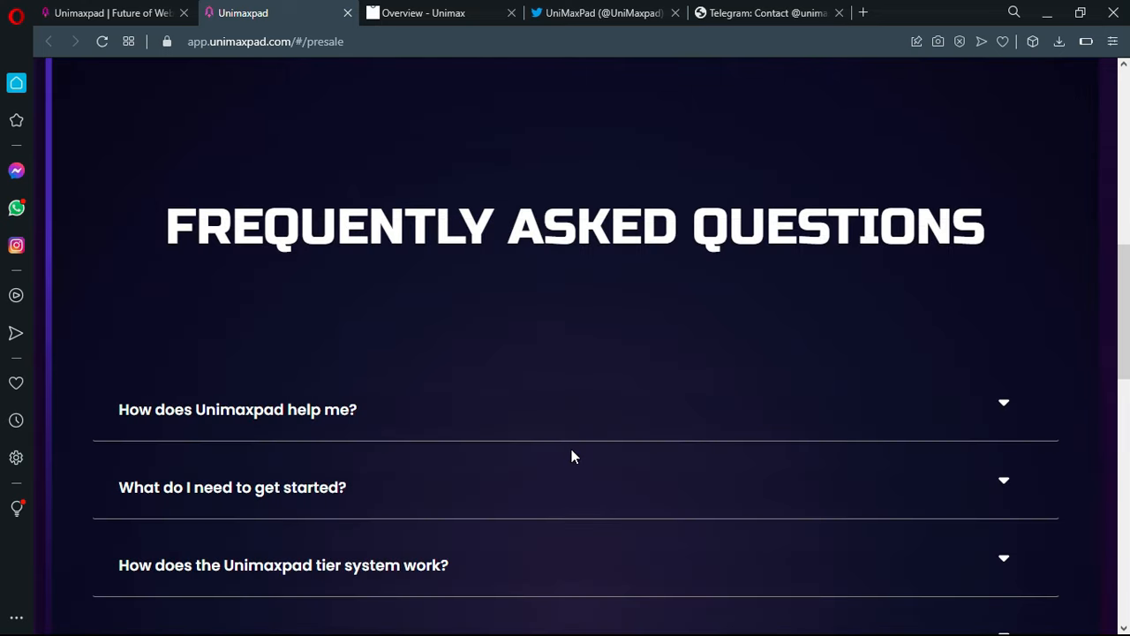
left_click(423, 12)
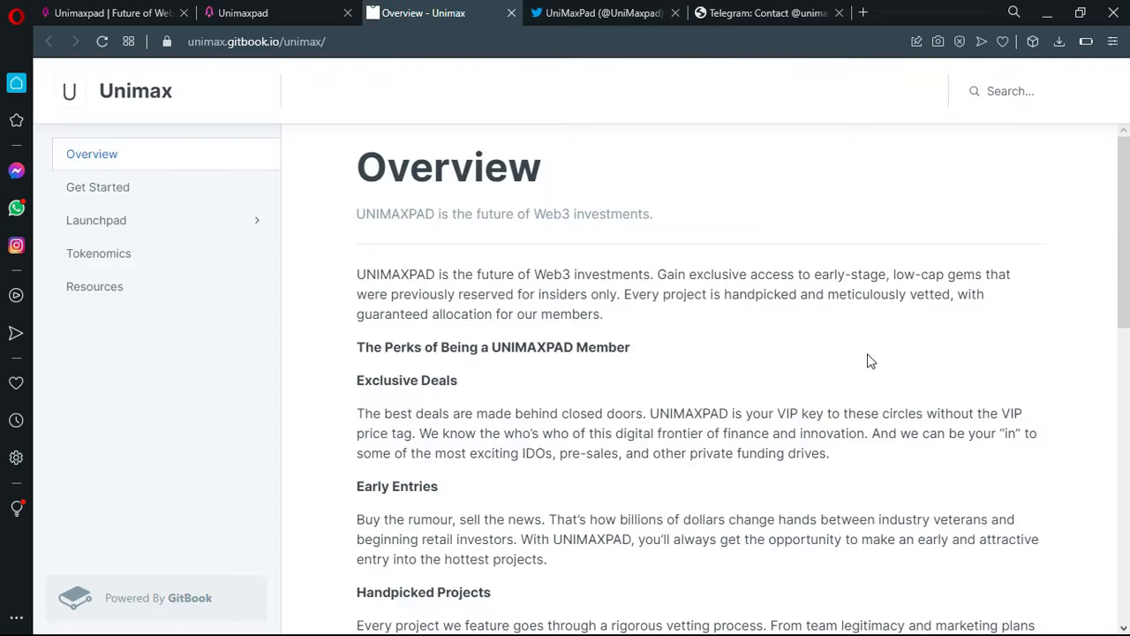
- Scroll through the GitBook Overview page and back, then view the UniMaxPad Twitter profile
scroll("down", 3)
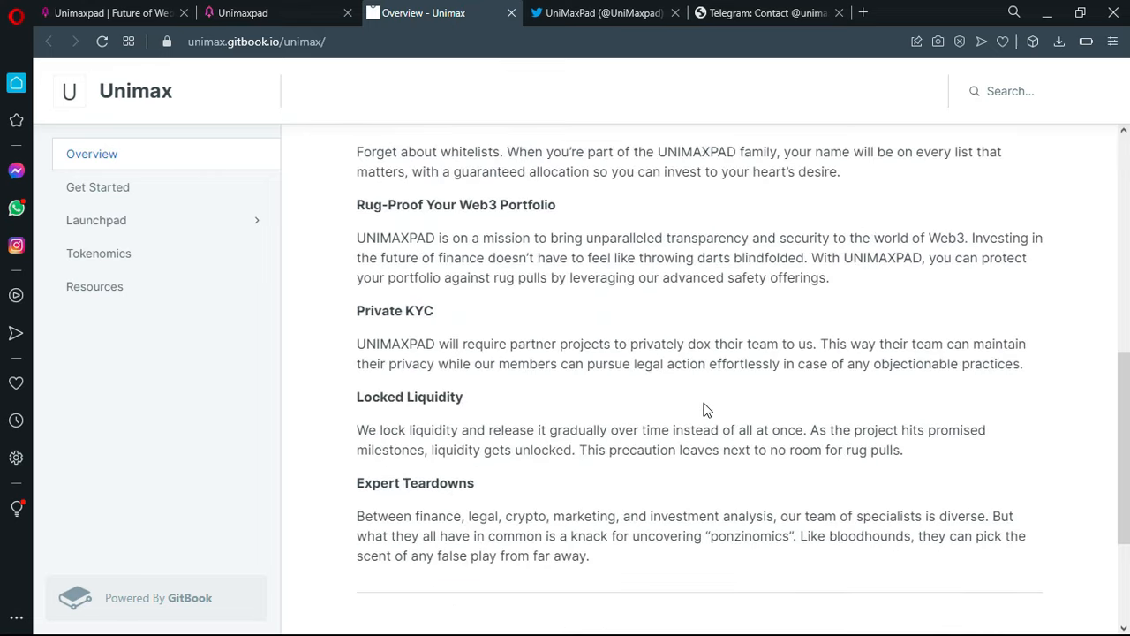
scroll("up", 3)
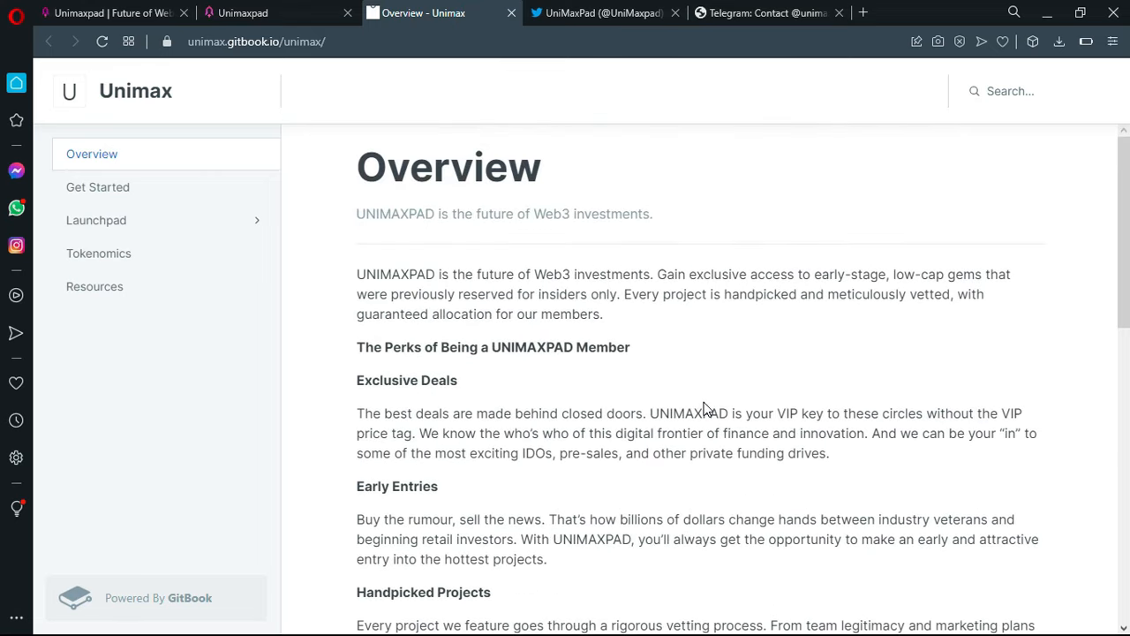
mouse_move(706, 365)
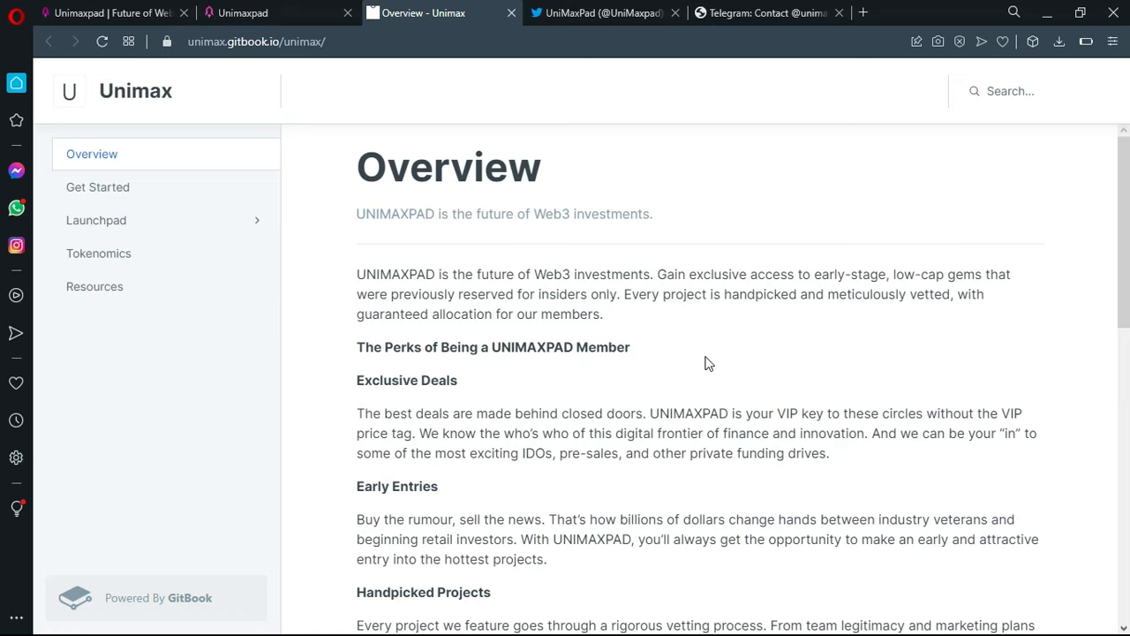
scroll("down", 3)
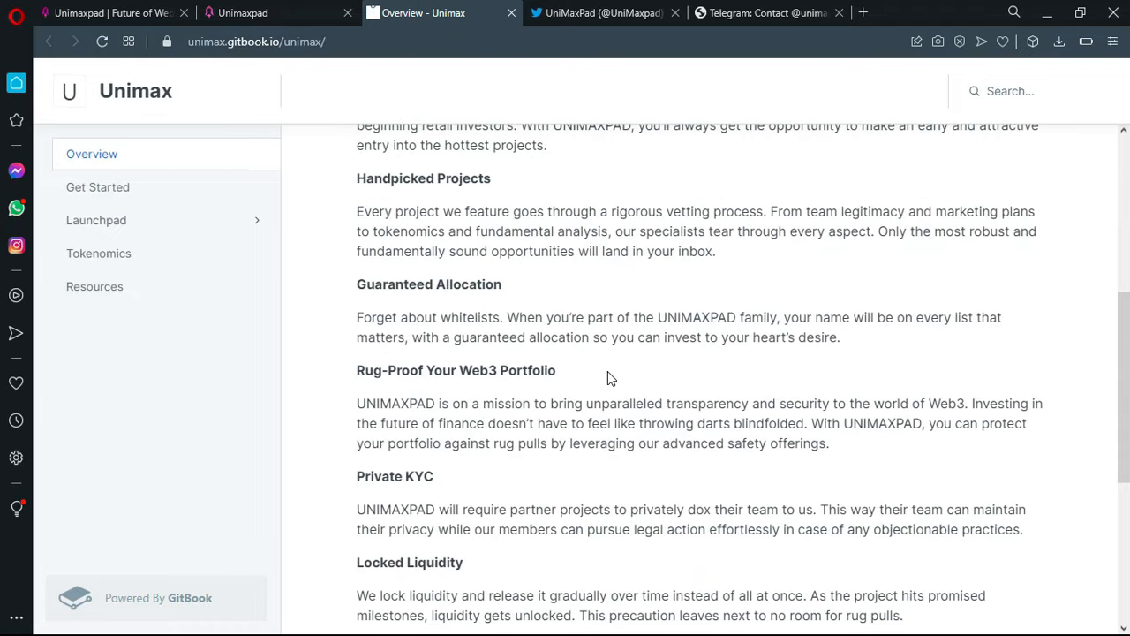
scroll("up", 3)
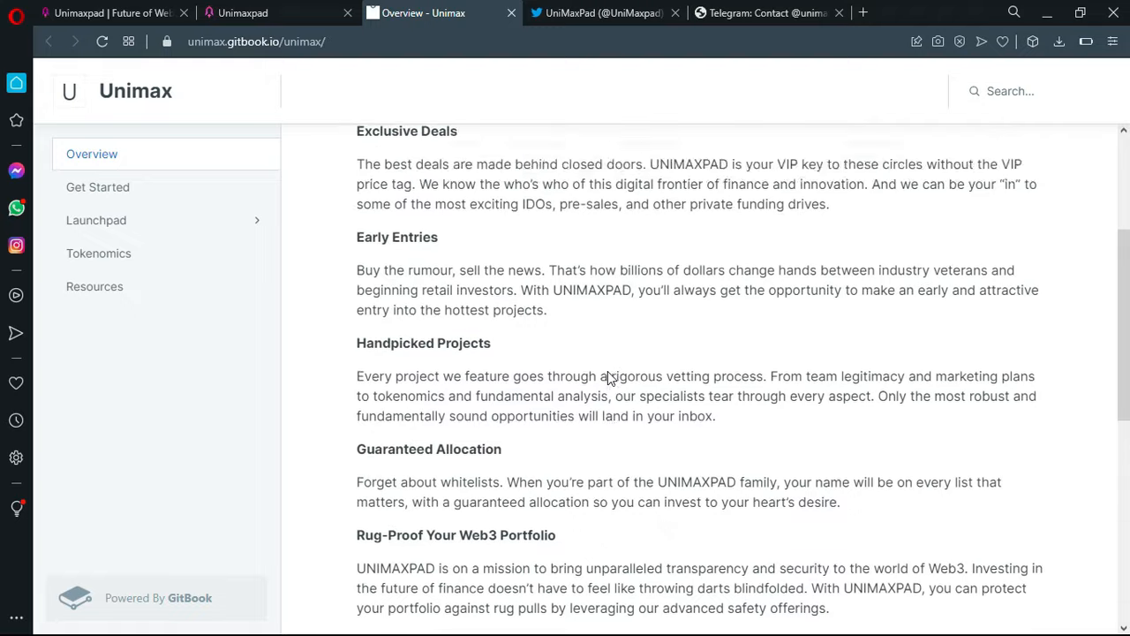
scroll("up", 3)
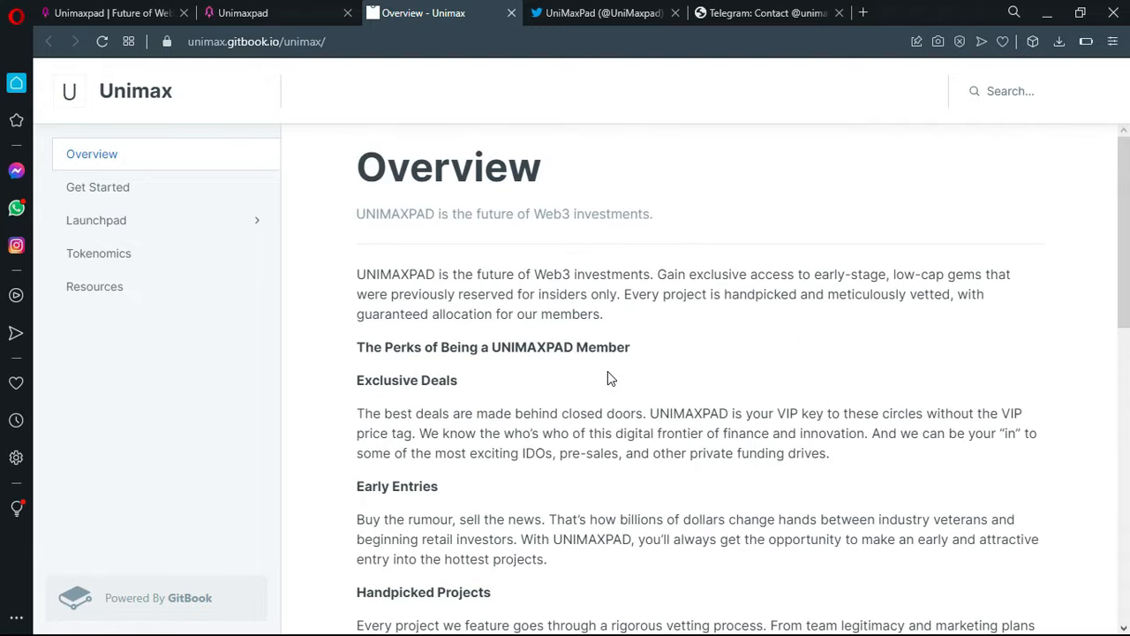
left_click(605, 12)
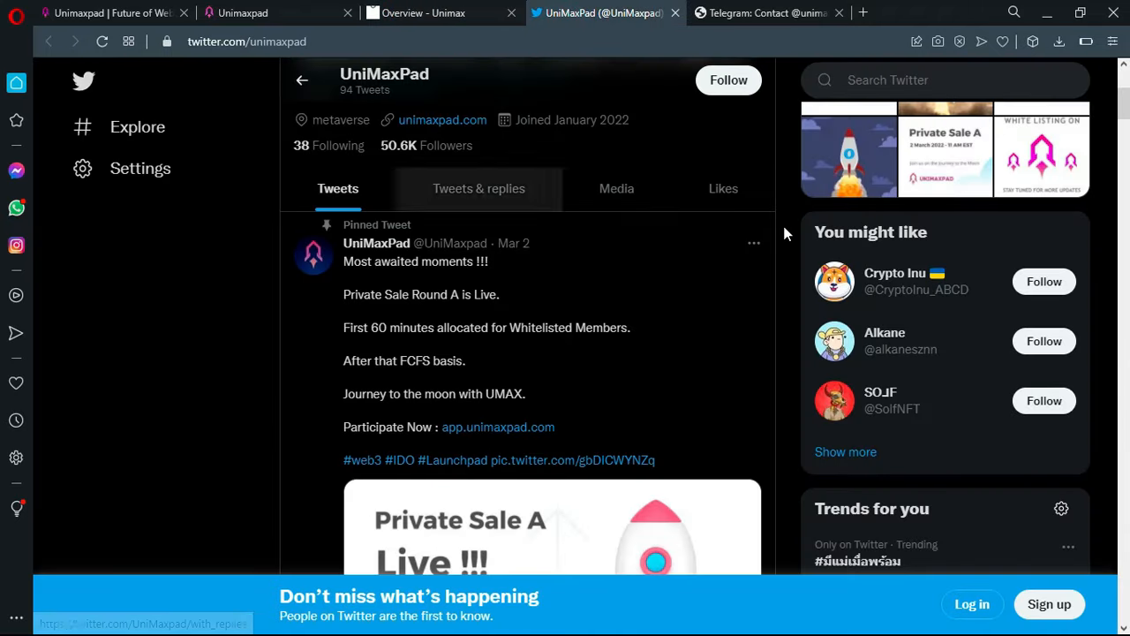
scroll("down", 3)
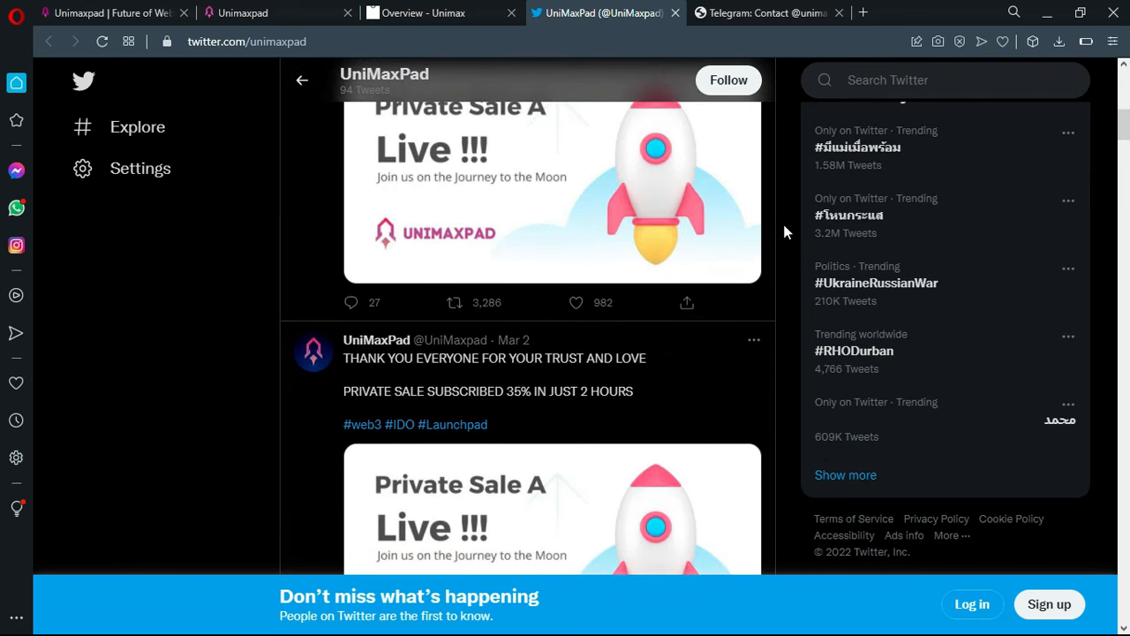
scroll("down", 3)
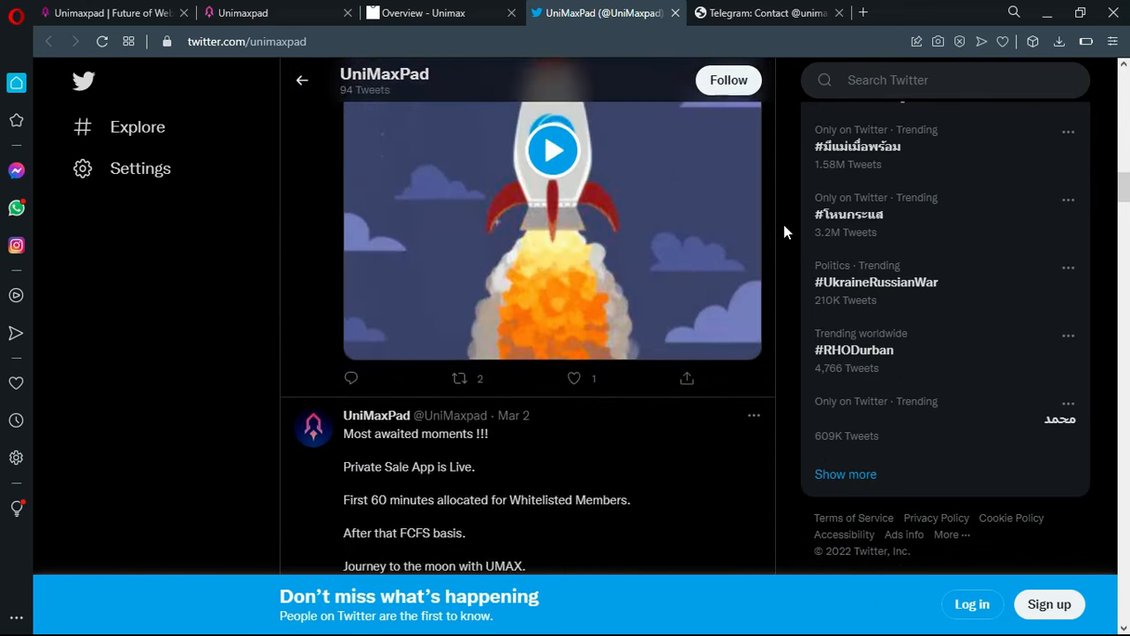
left_click(766, 13)
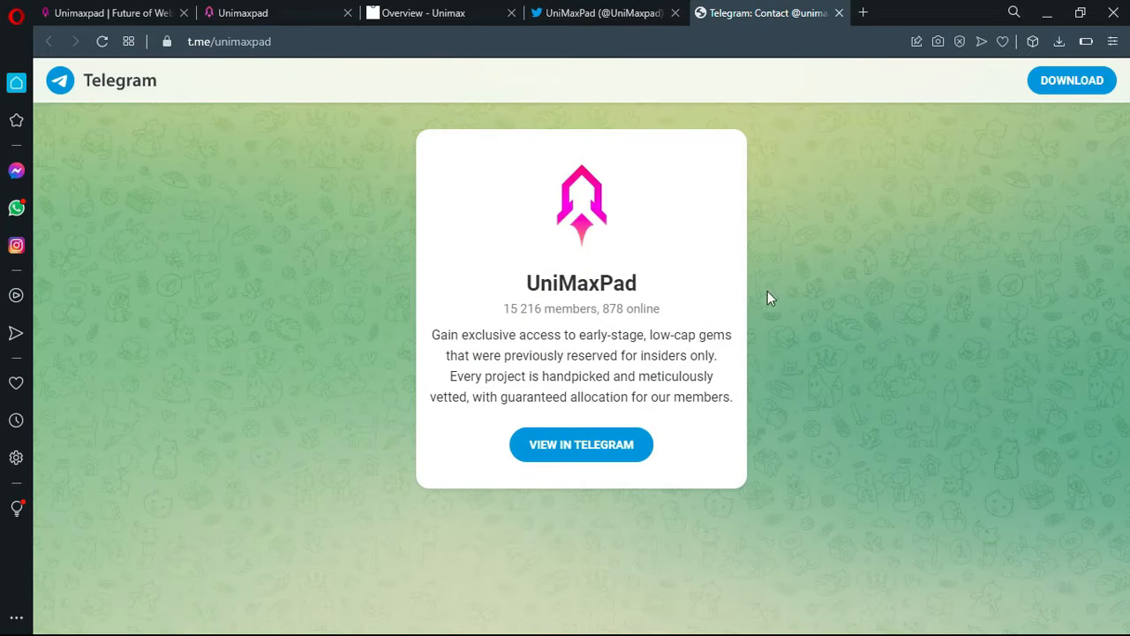
mouse_move(798, 311)
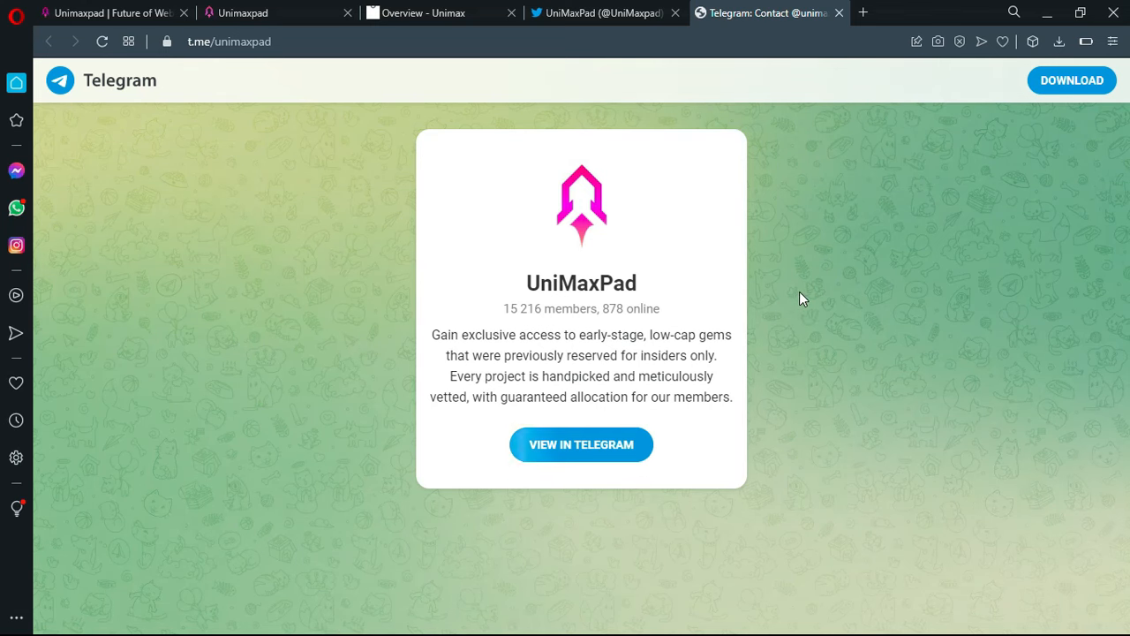
mouse_move(556, 139)
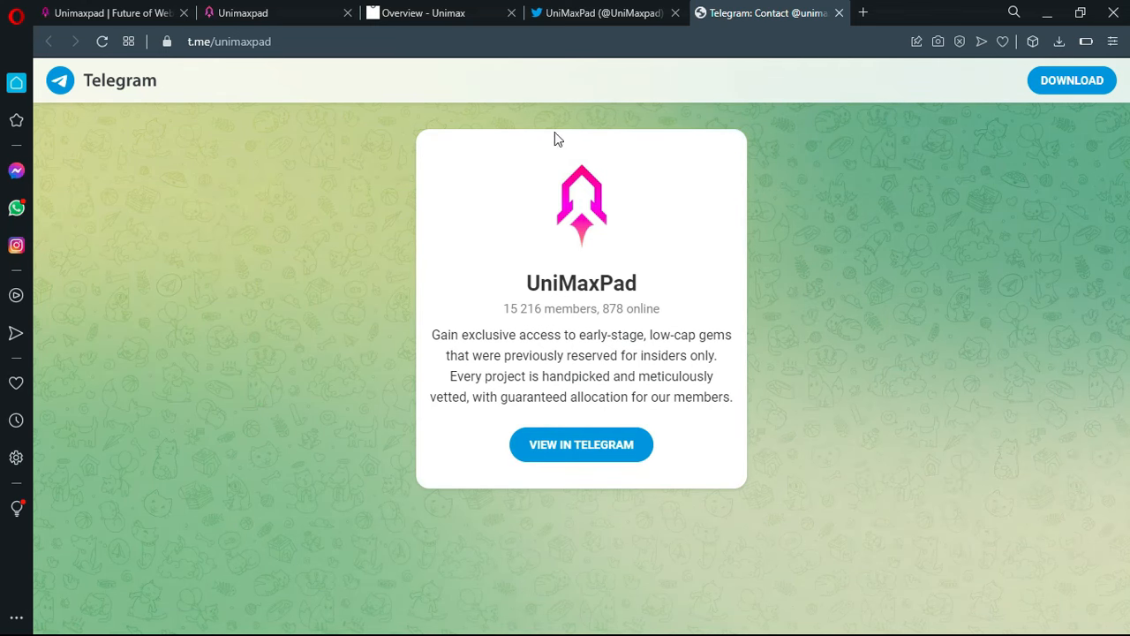
mouse_move(459, 284)
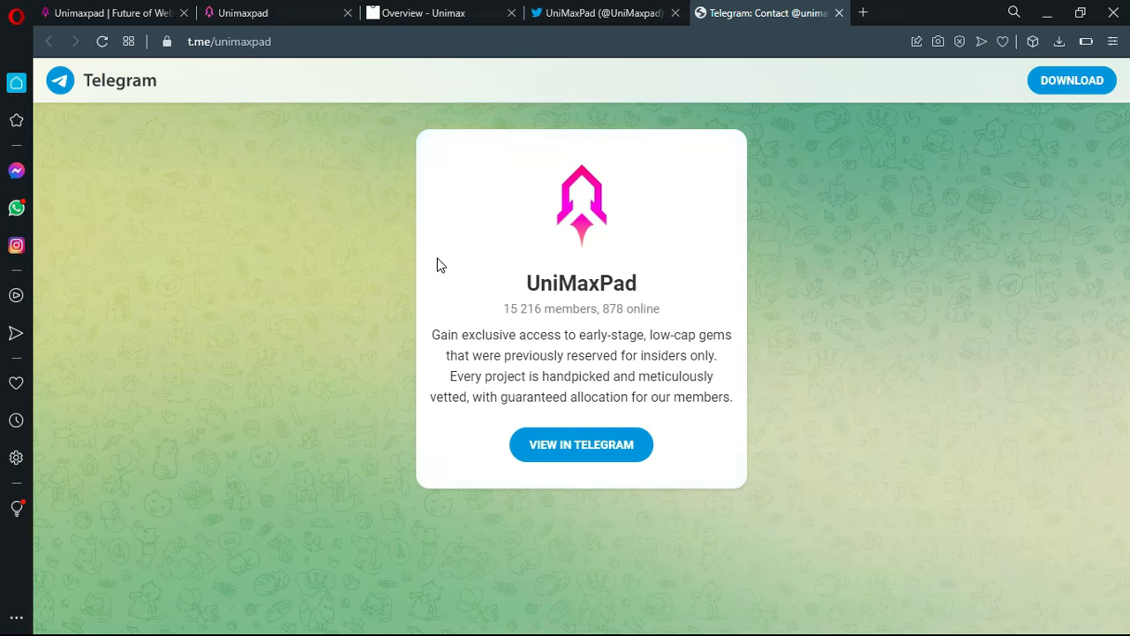
mouse_move(780, 258)
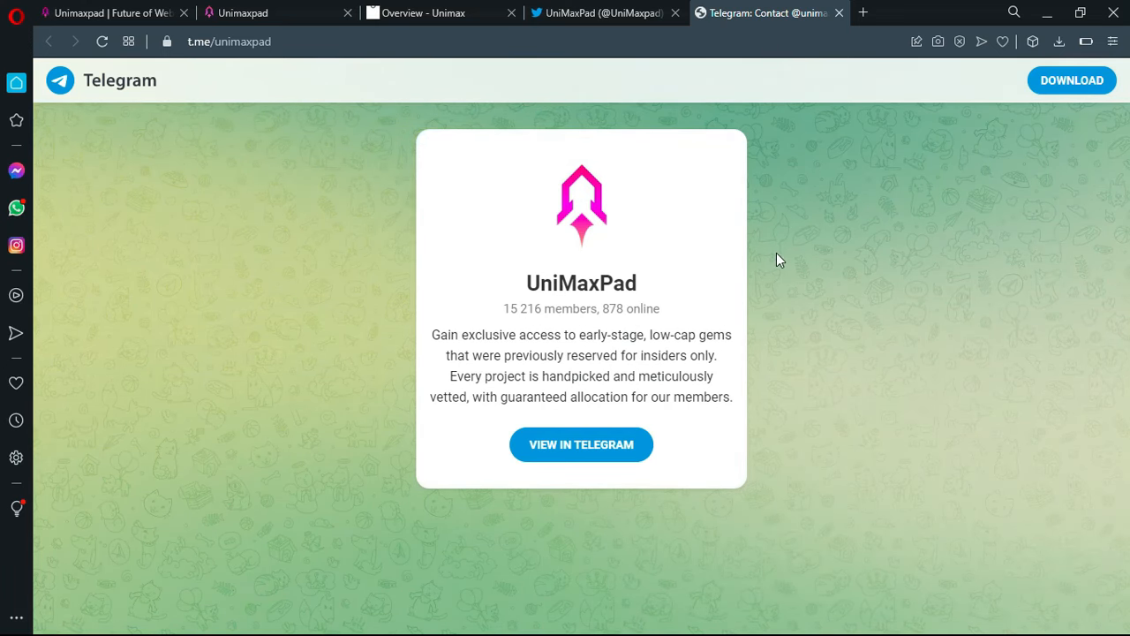
mouse_move(759, 297)
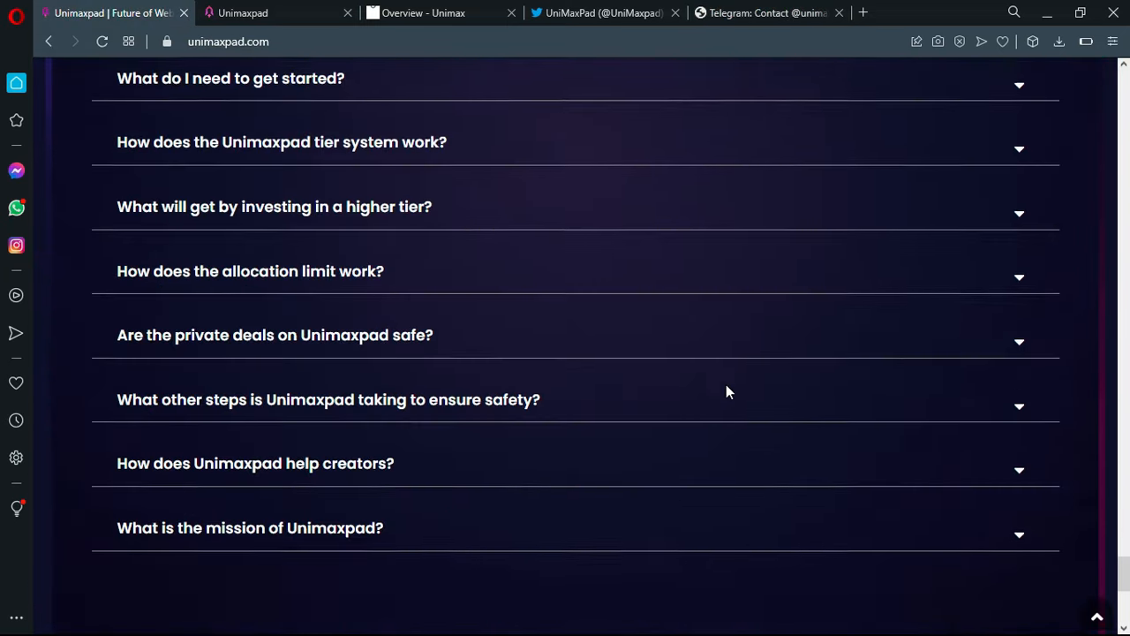
- Scroll from the FAQ past Tokenomics back to the Future of Web3 Funding hero
scroll("up", 3)
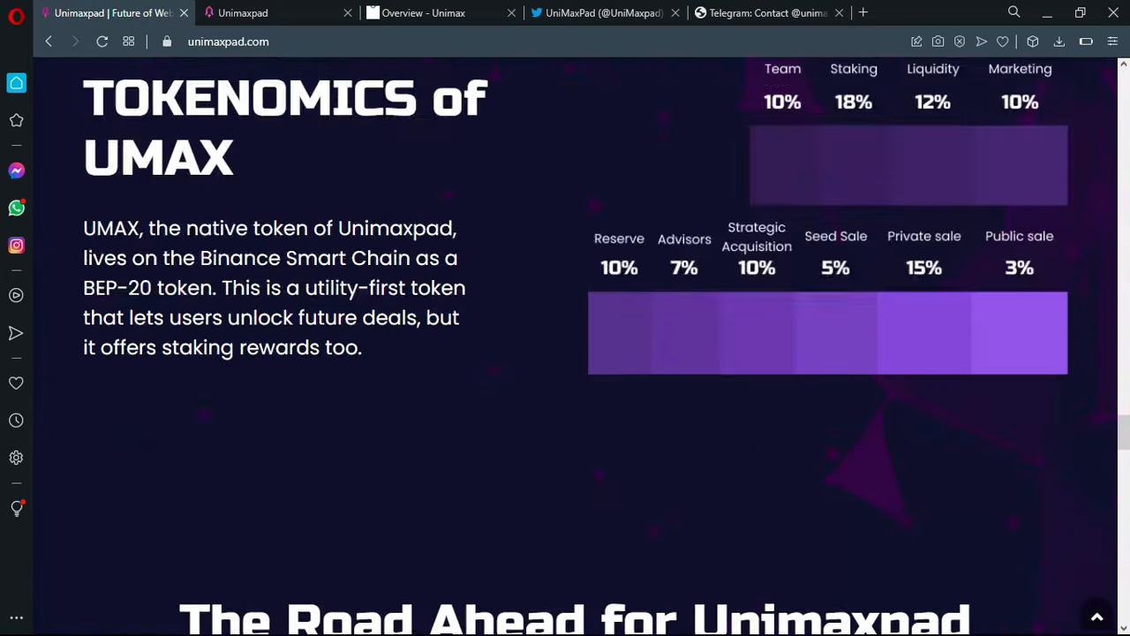
scroll("down", 3)
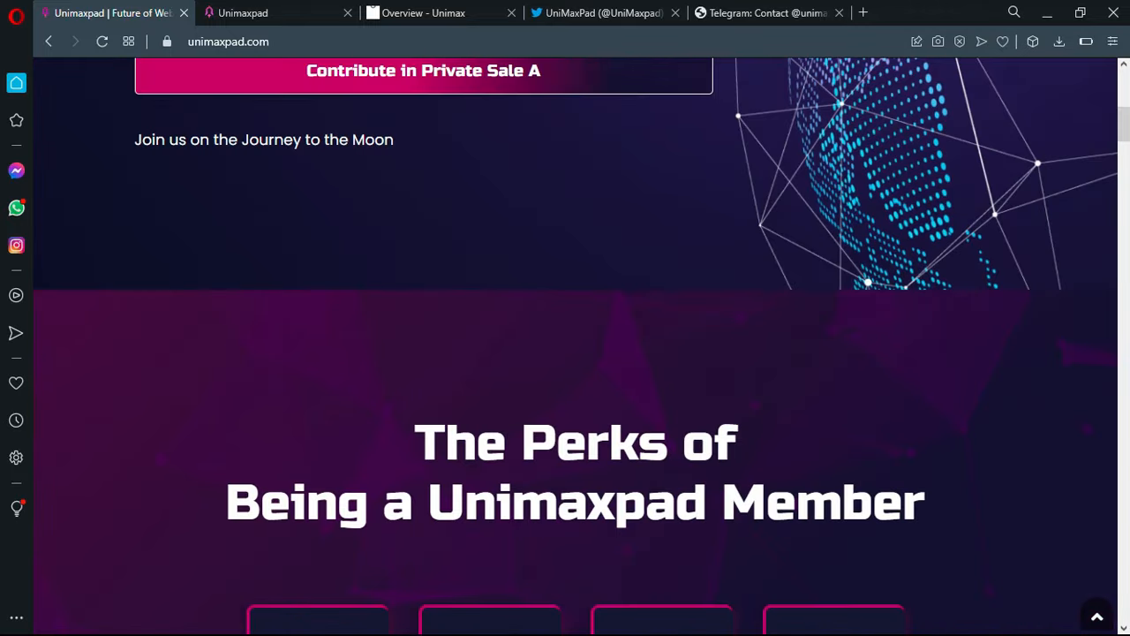
scroll("up", 3)
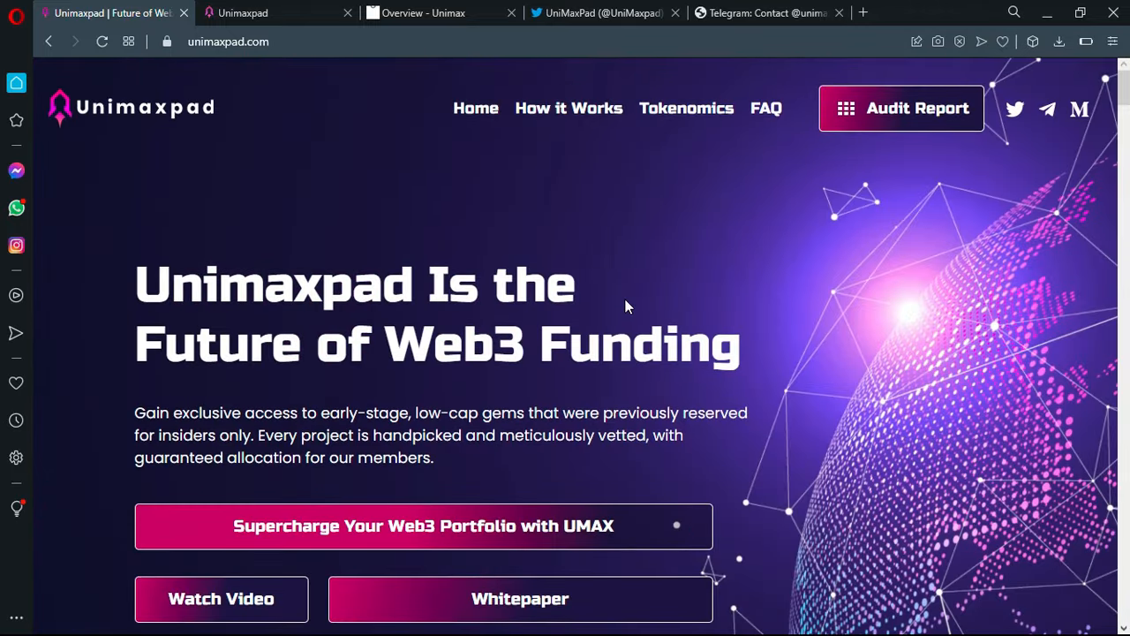